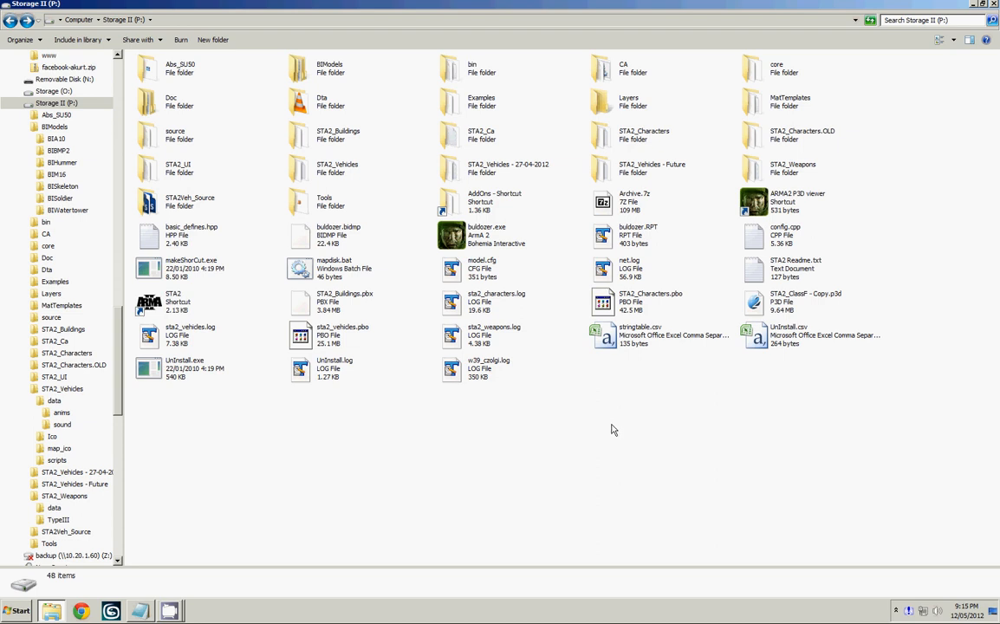
mouse_move(322, 72)
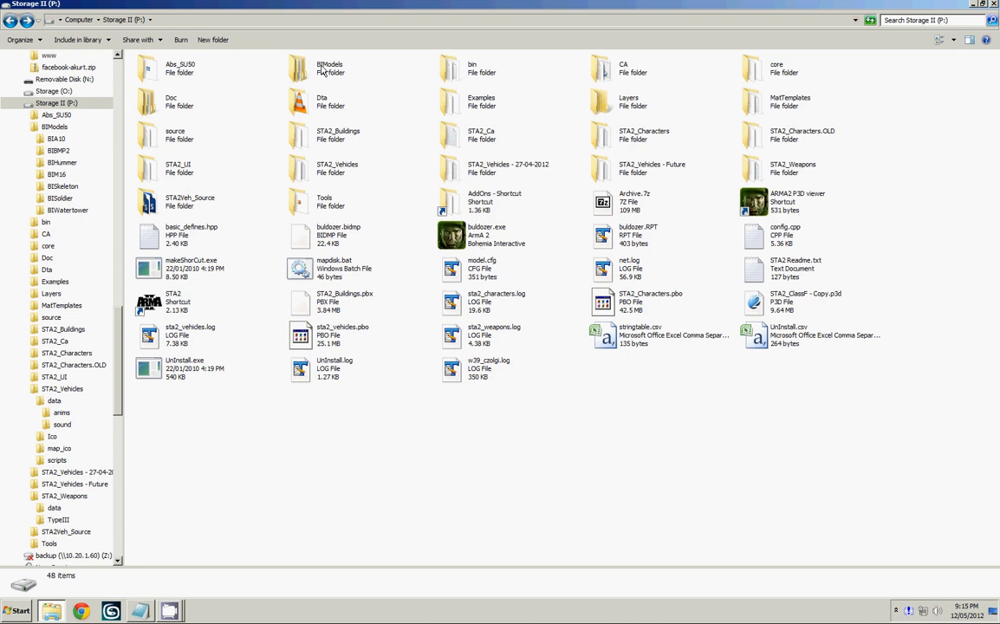
mouse_move(329, 67)
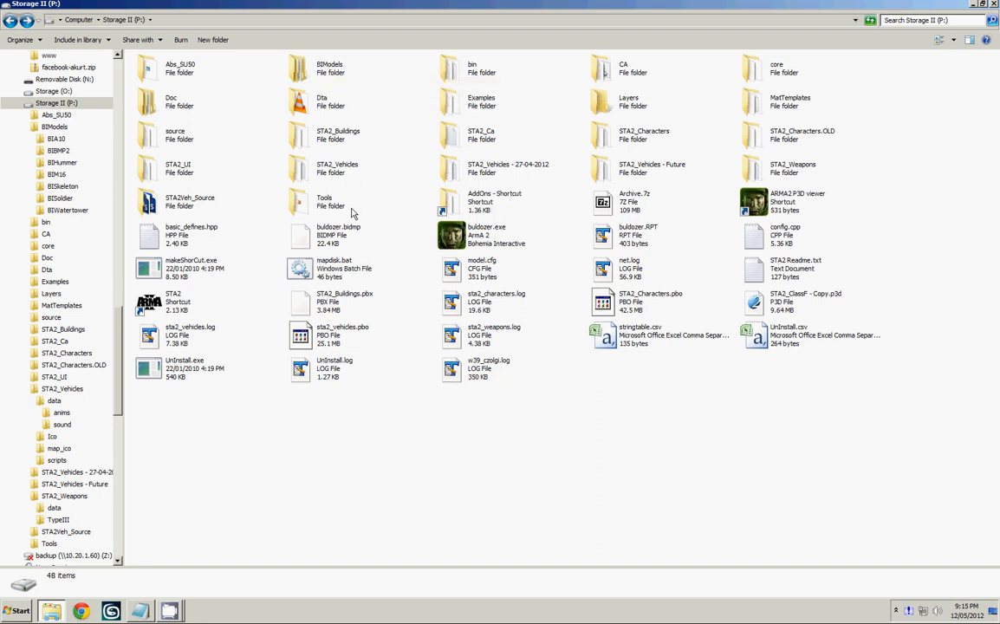
mouse_move(325, 206)
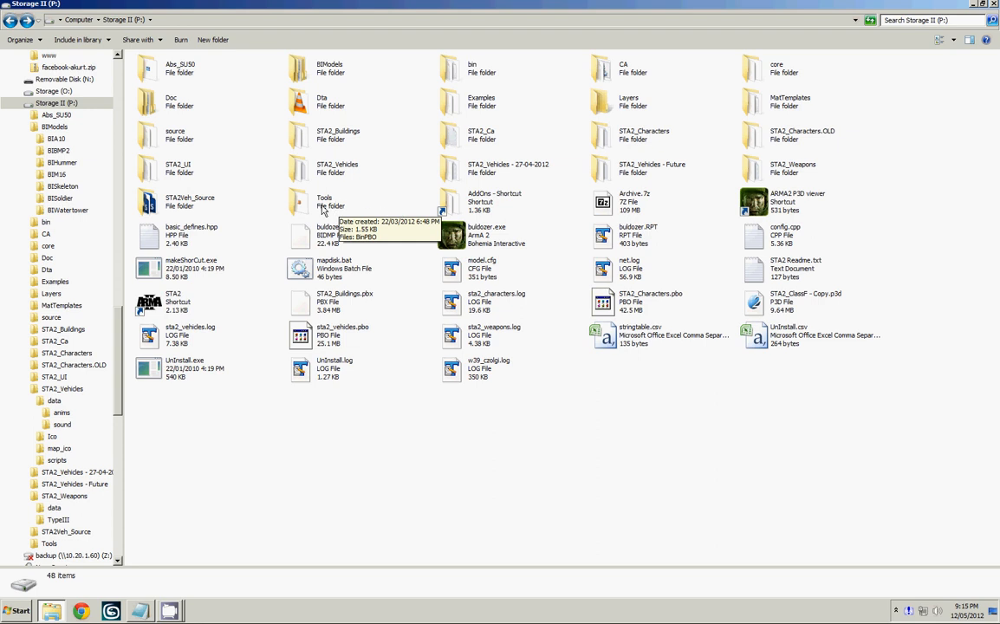
Open BISkeleton.p3d from P:\BIModels\BISkeleton in Oxygen 2
double_click(323, 201)
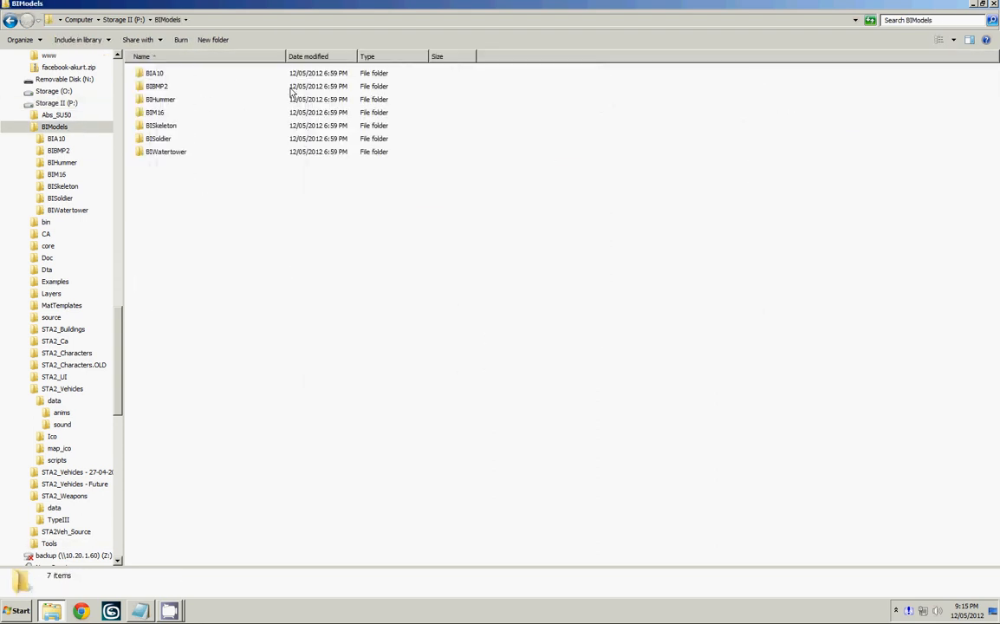
double_click(161, 125)
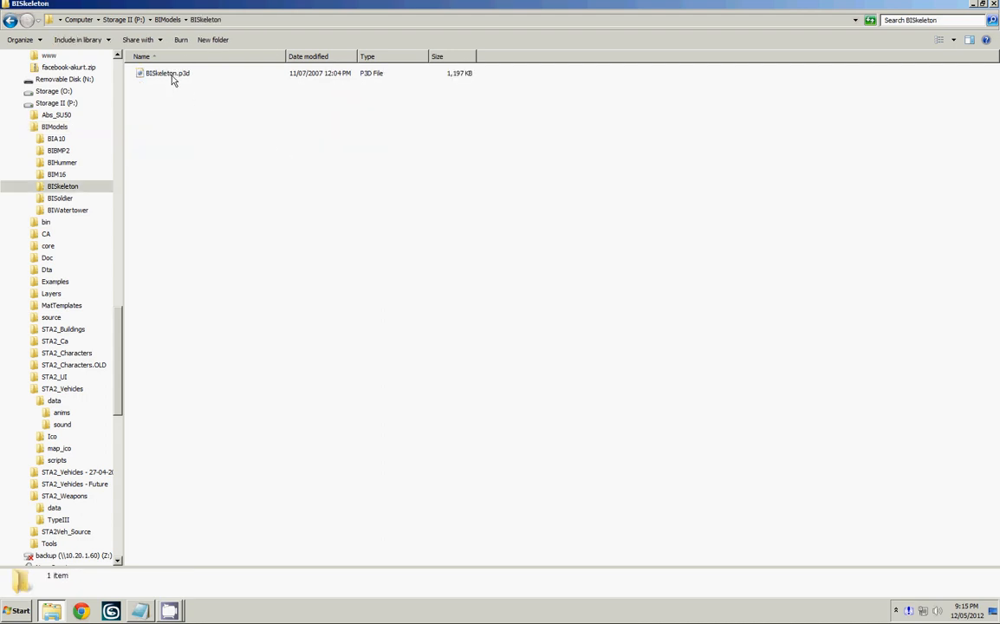
double_click(167, 73)
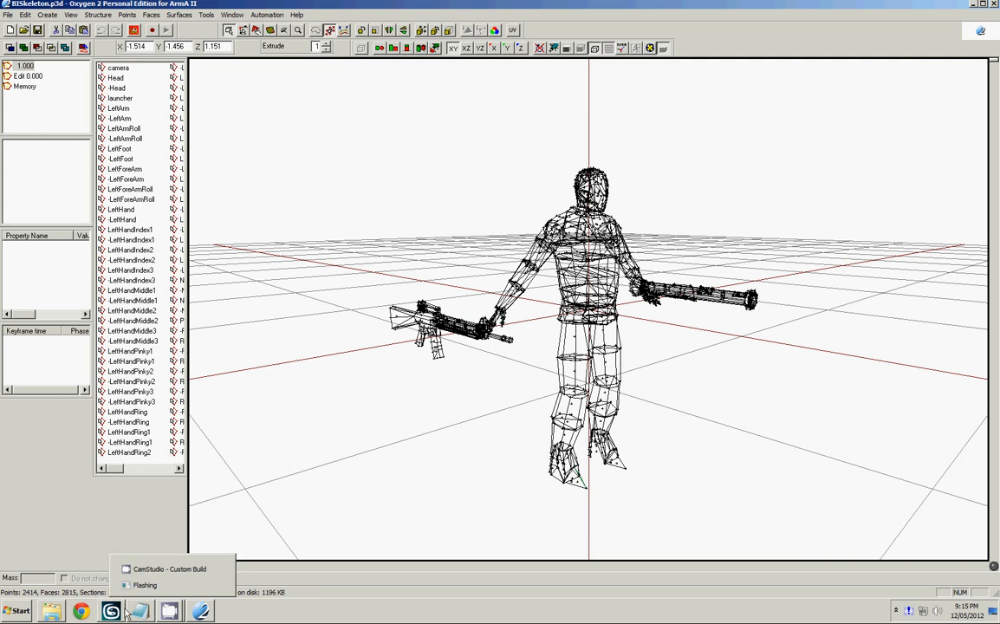
Paste the chair geometry into BISkeleton.p3d and move it under the skeleton's hips
left_click(139, 611)
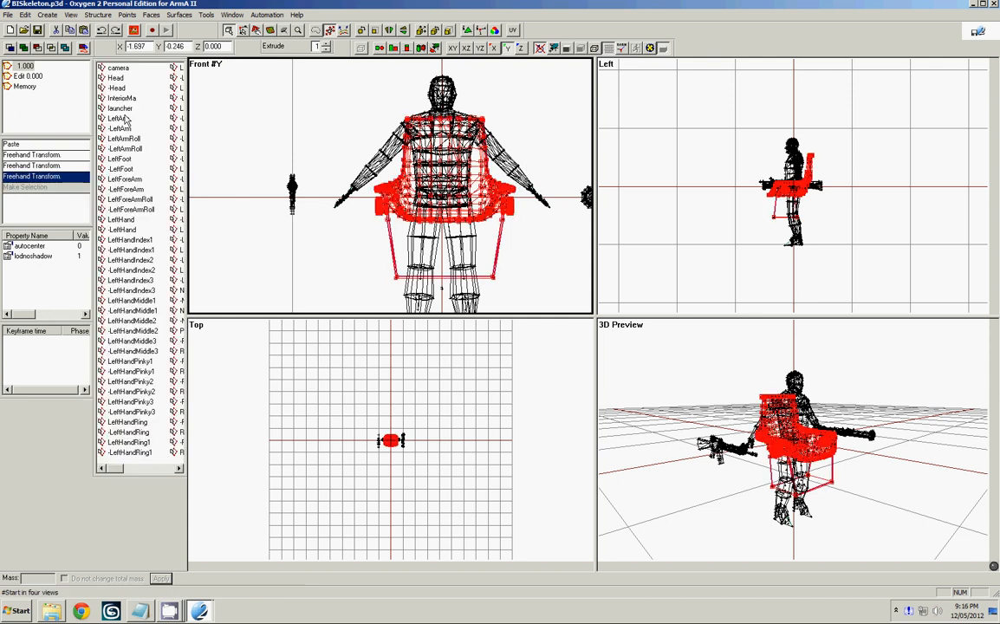
Redefine InteriorMa to hold the chair and add animation phases at -0.5 and 0
right_click(123, 98)
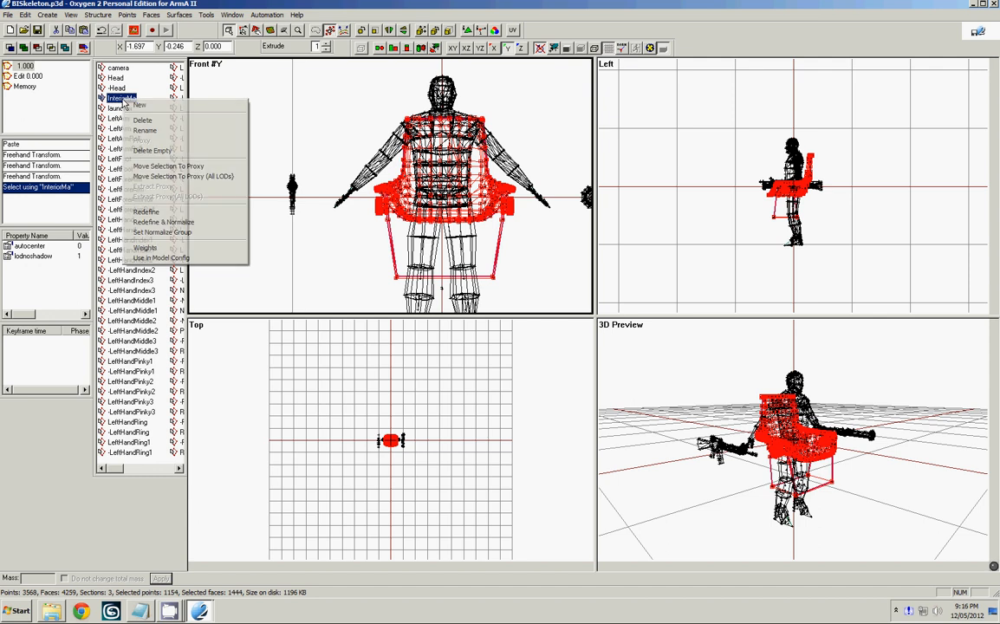
left_click(145, 212)
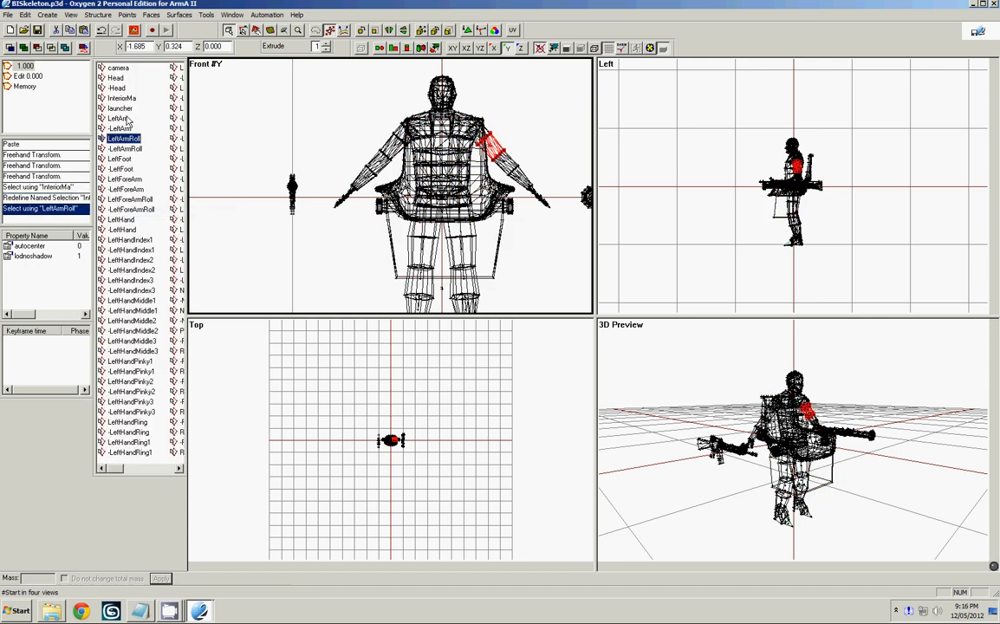
left_click(122, 98)
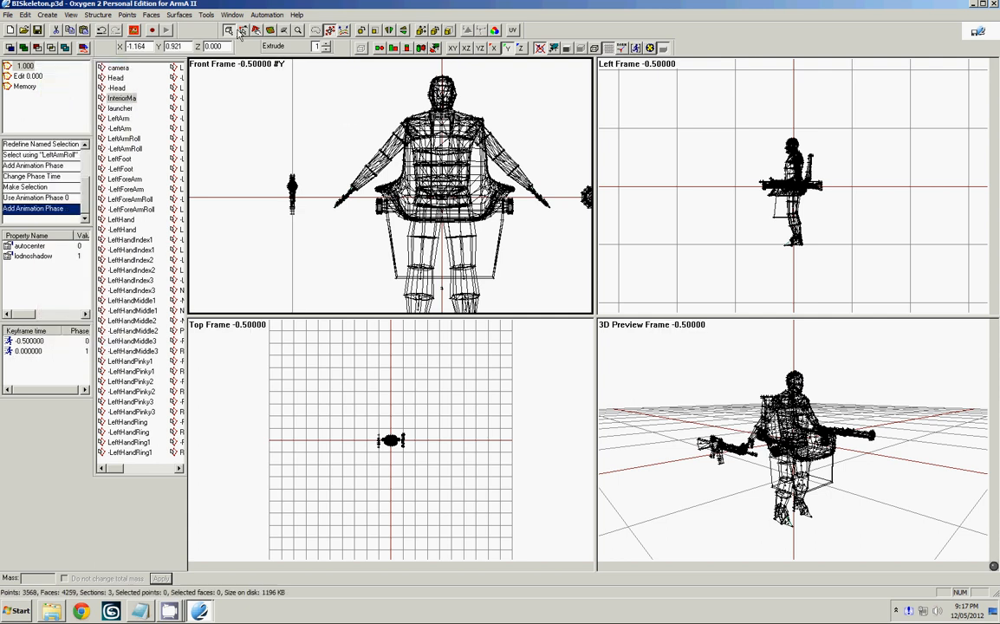
Rotate the LeftArm selection down toward the seat on the -0.5 frame
left_click(127, 15)
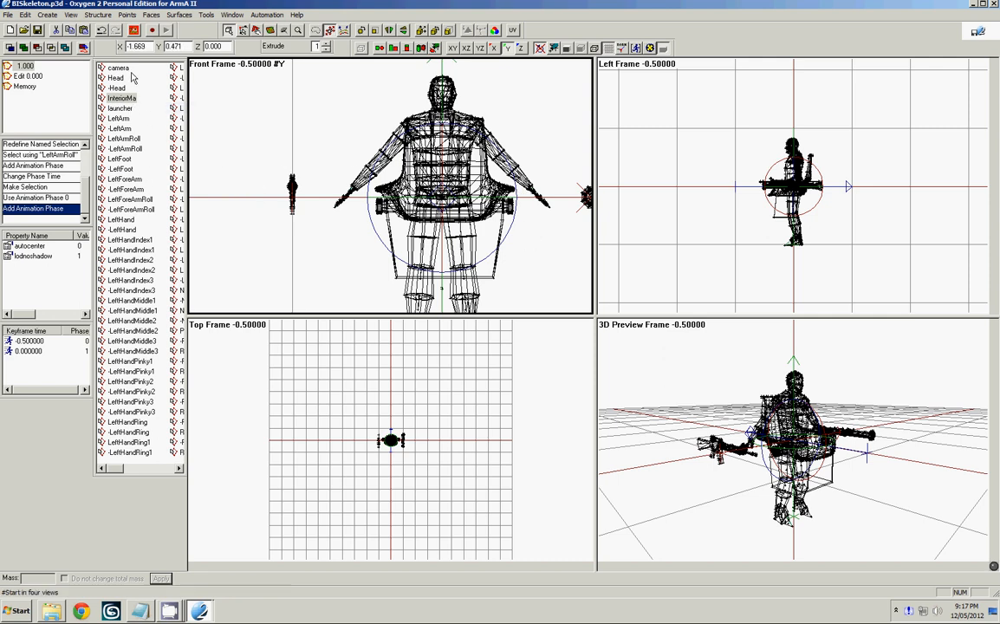
mouse_move(124, 208)
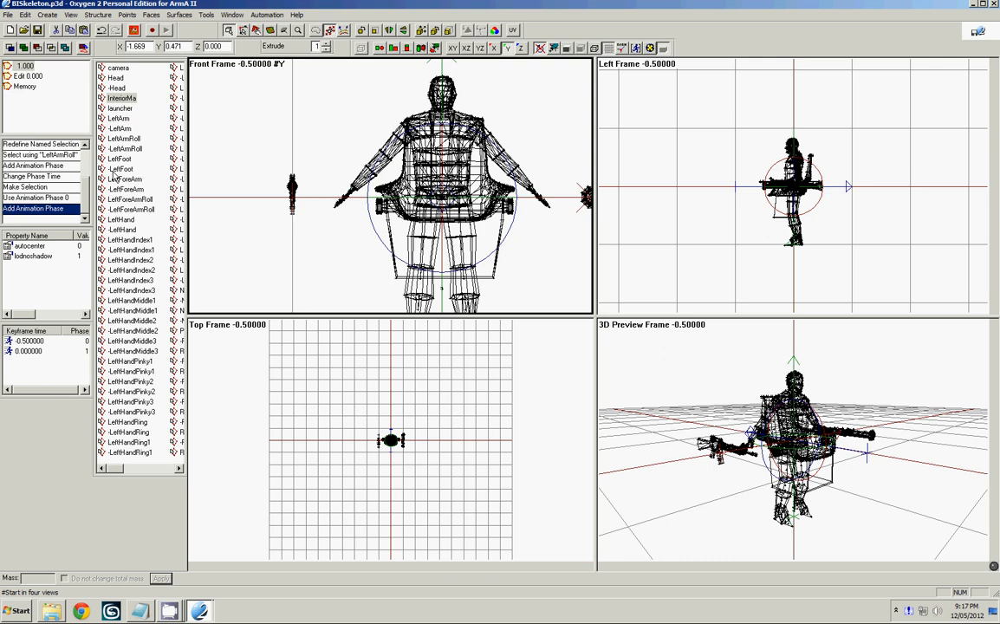
mouse_move(129, 133)
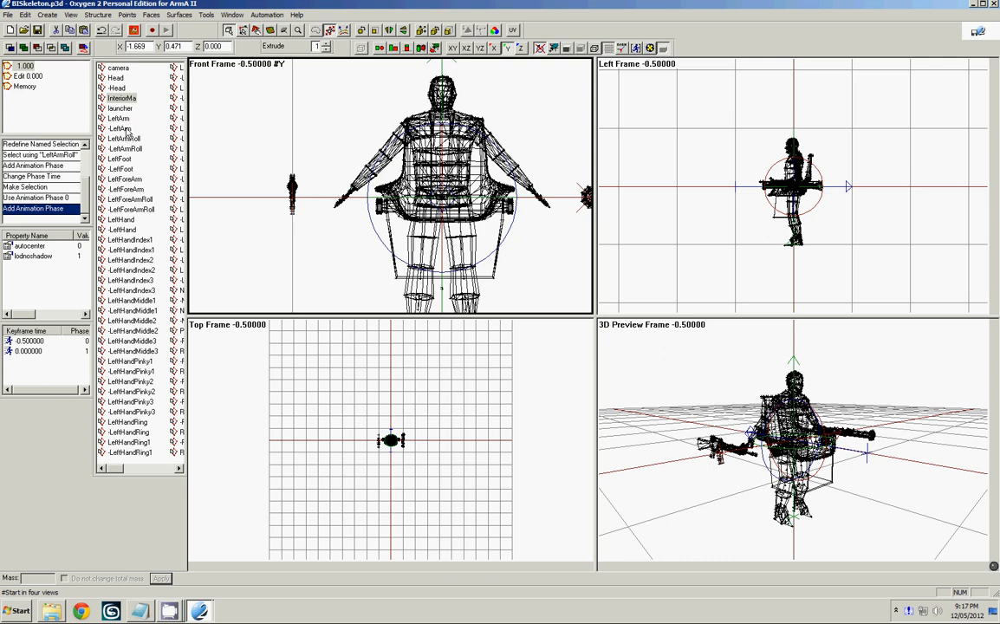
left_click(119, 118)
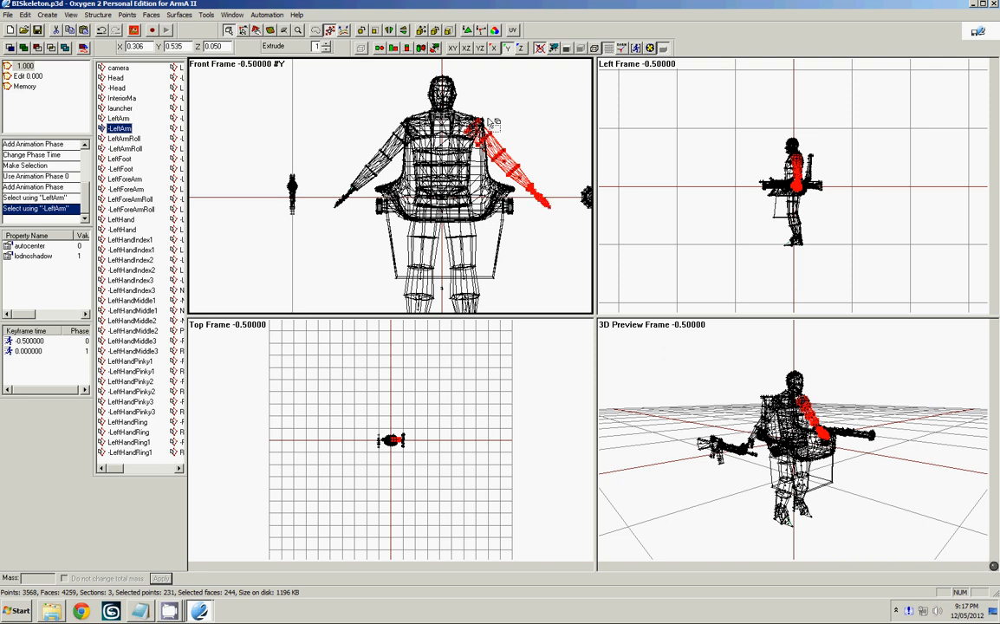
mouse_move(559, 199)
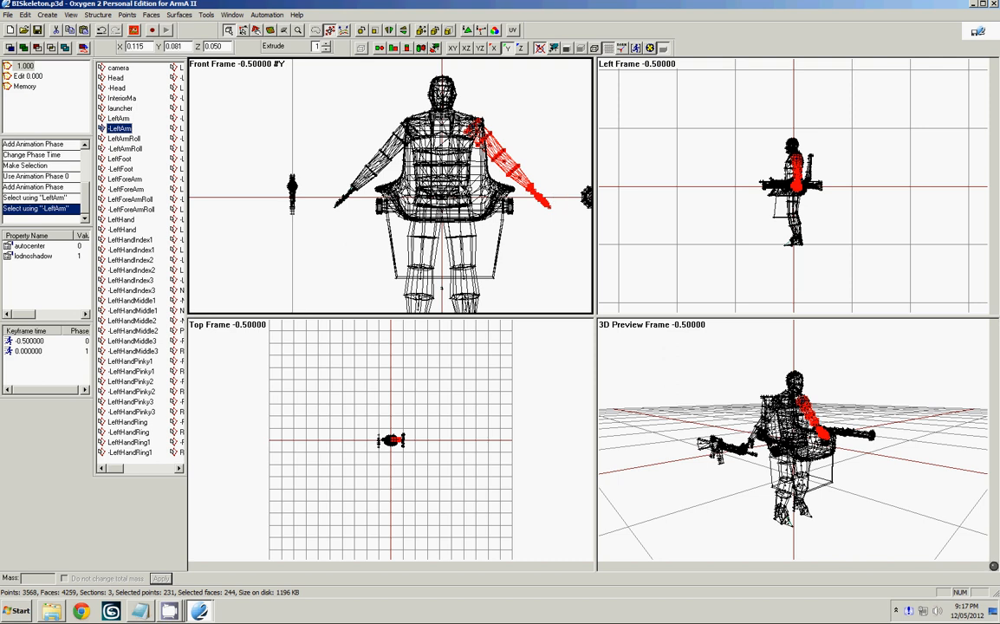
mouse_move(699, 162)
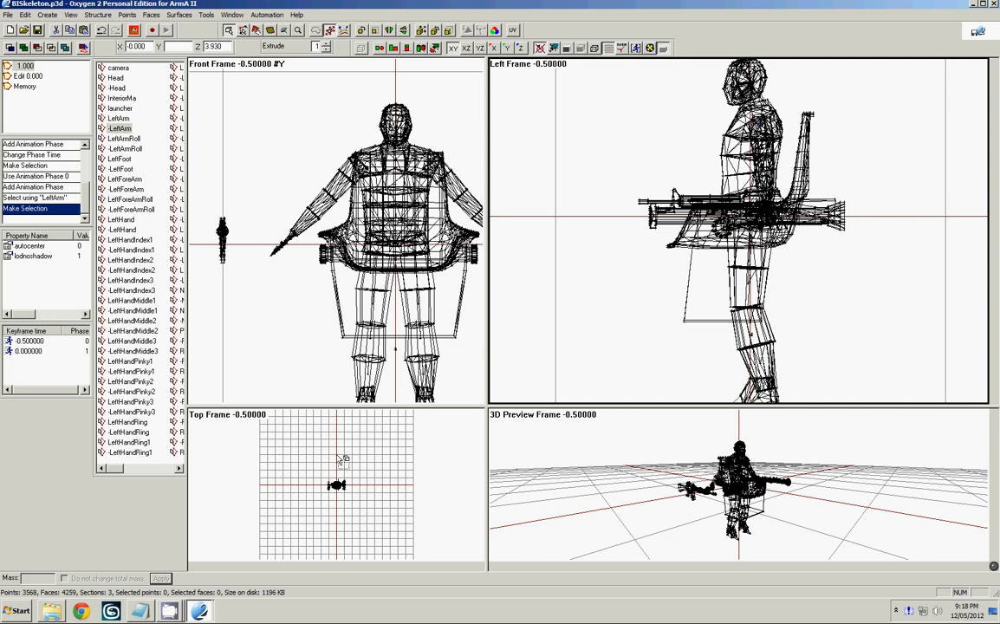
Swing the LeftUpLeg and RightUpLeg selections forward so the figure sits on the chair
scroll("down", 3)
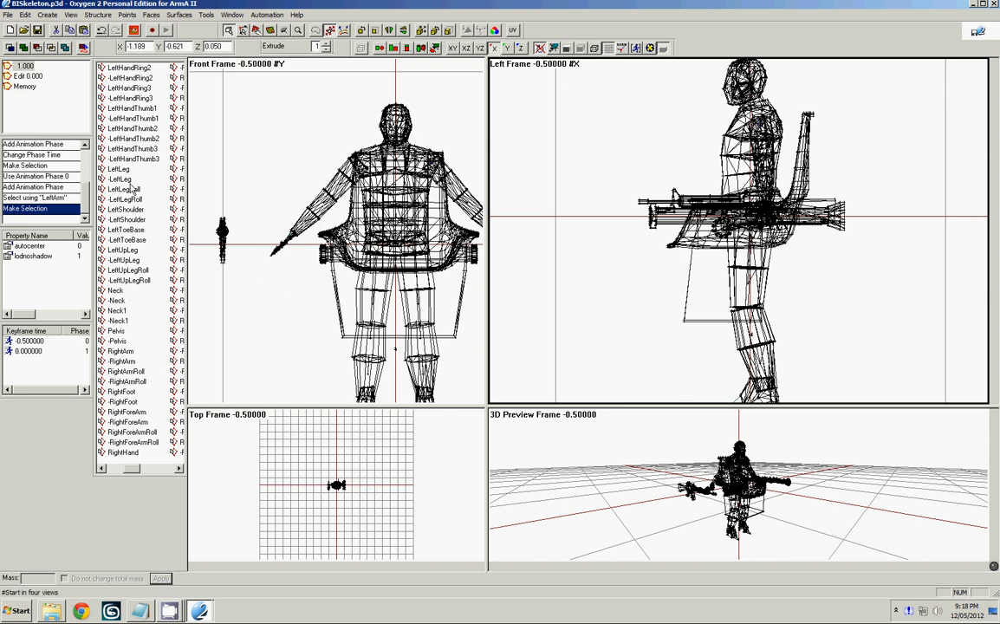
left_click(119, 178)
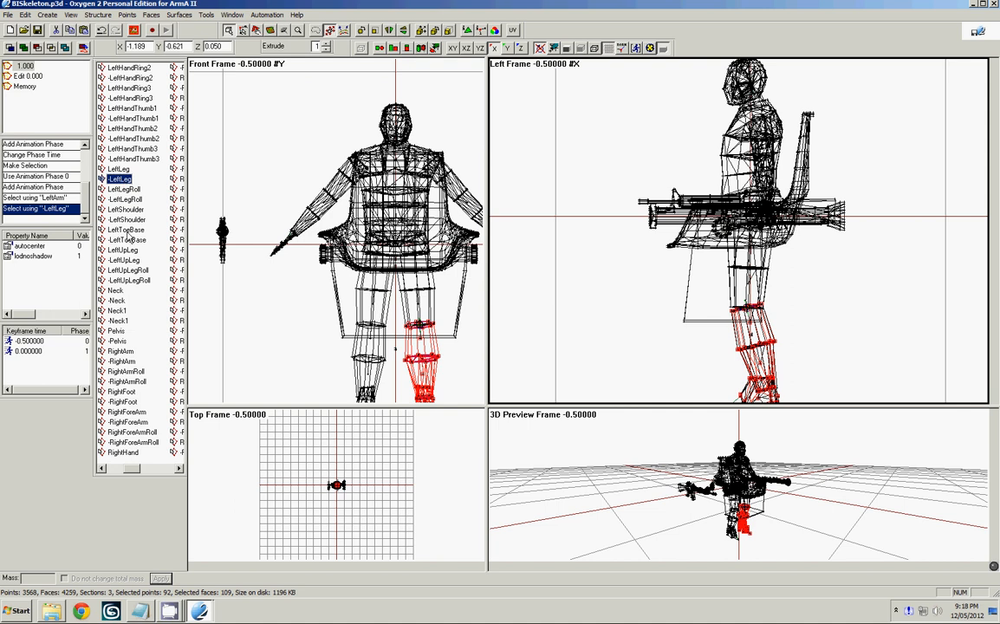
left_click(123, 260)
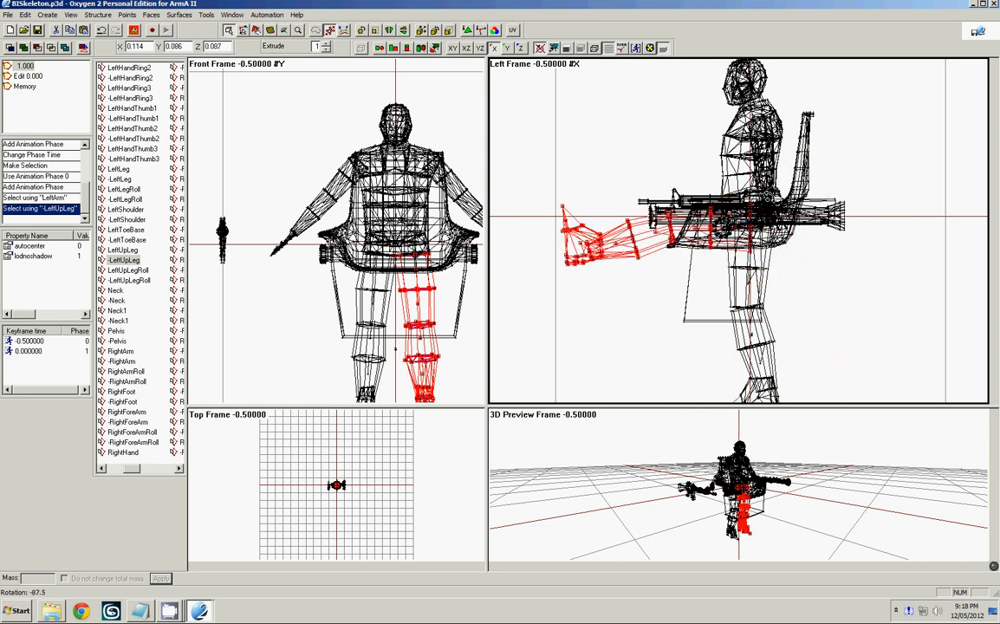
scroll("down", 3)
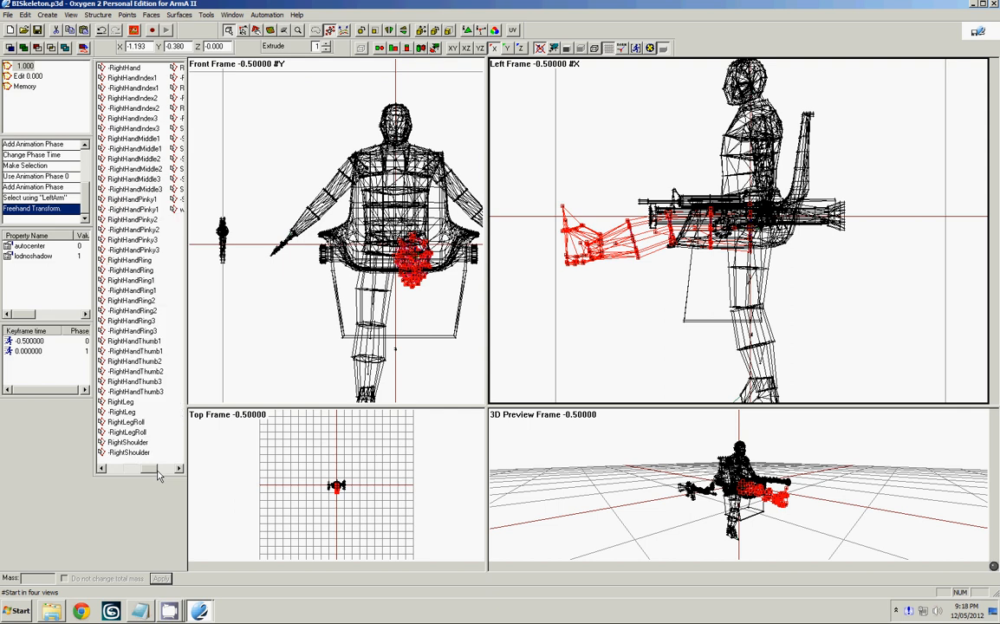
scroll("down", 3)
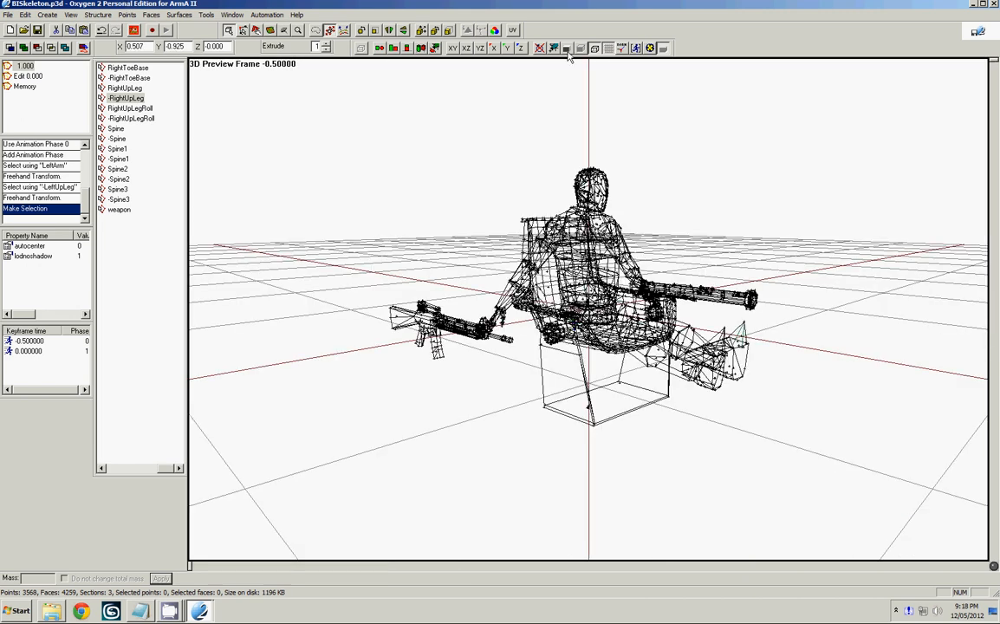
Turn on solid shading and orbit the preview to inspect the seated figure's side
left_click(567, 48)
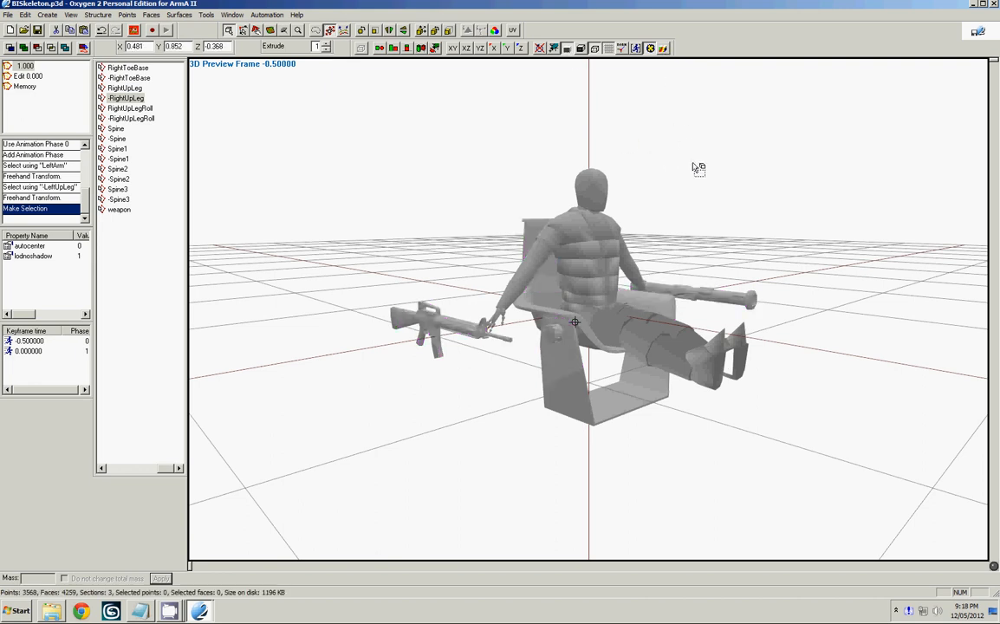
left_click_drag(698, 167, 823, 156)
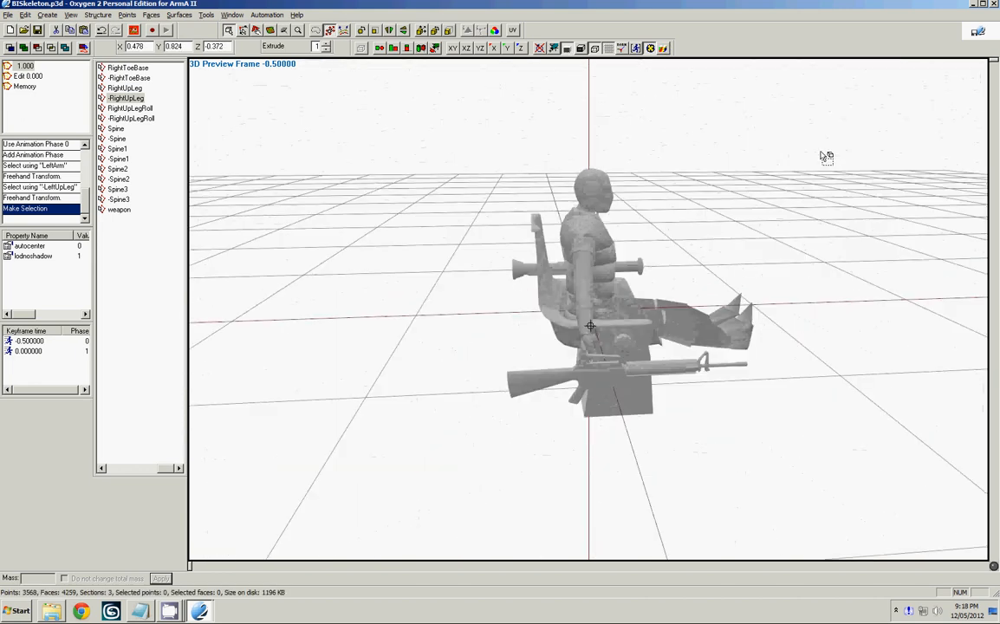
left_click_drag(826, 157, 536, 158)
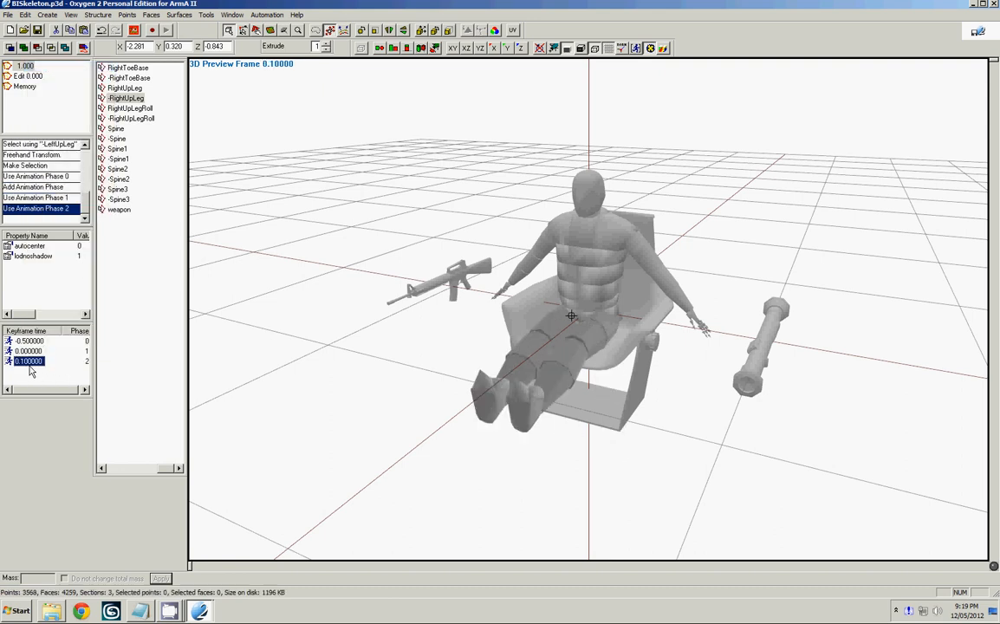
mouse_move(43, 377)
type("1.000000")
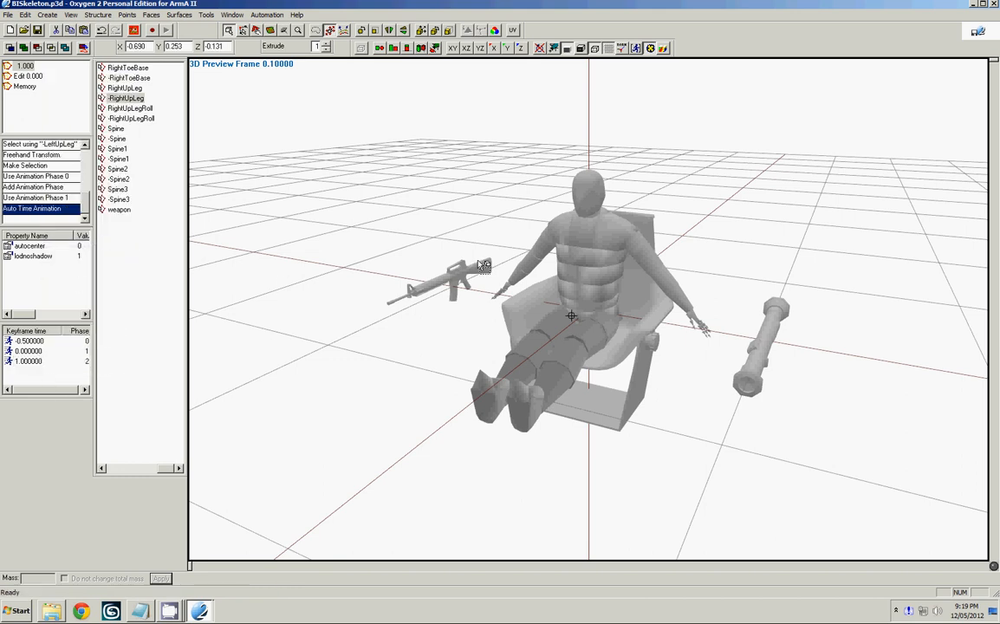
Retime the keyframes to -0.5, 0 and 1.0, with the seated pose at 1.0
left_click(29, 341)
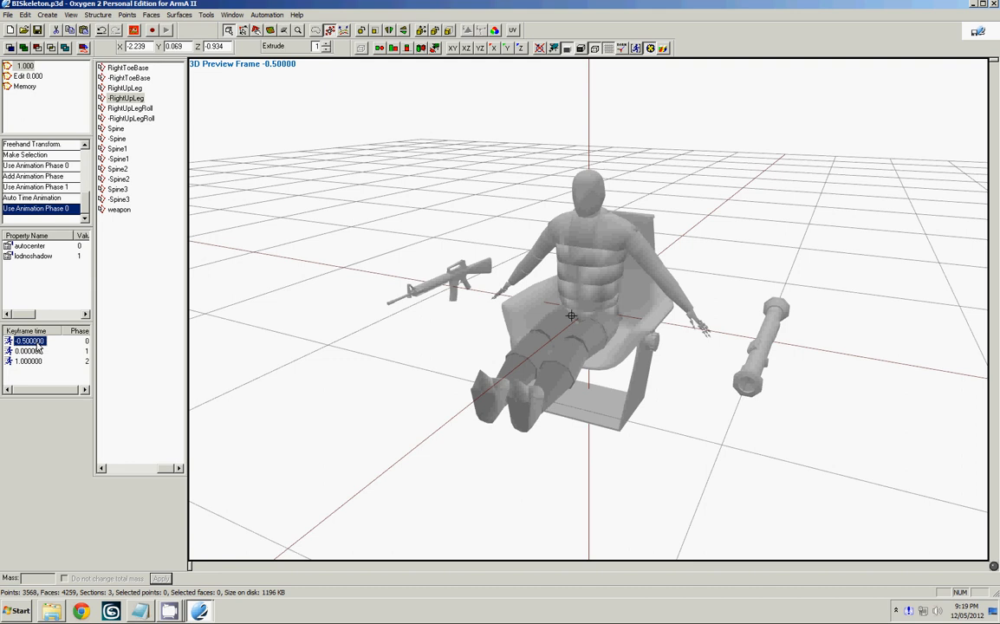
left_click(28, 351)
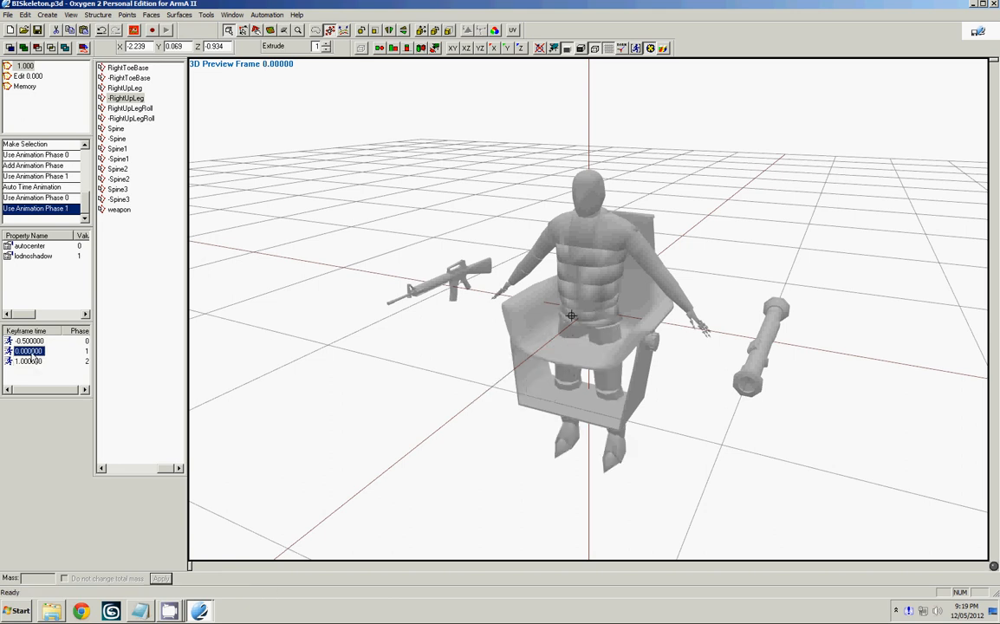
left_click(28, 341)
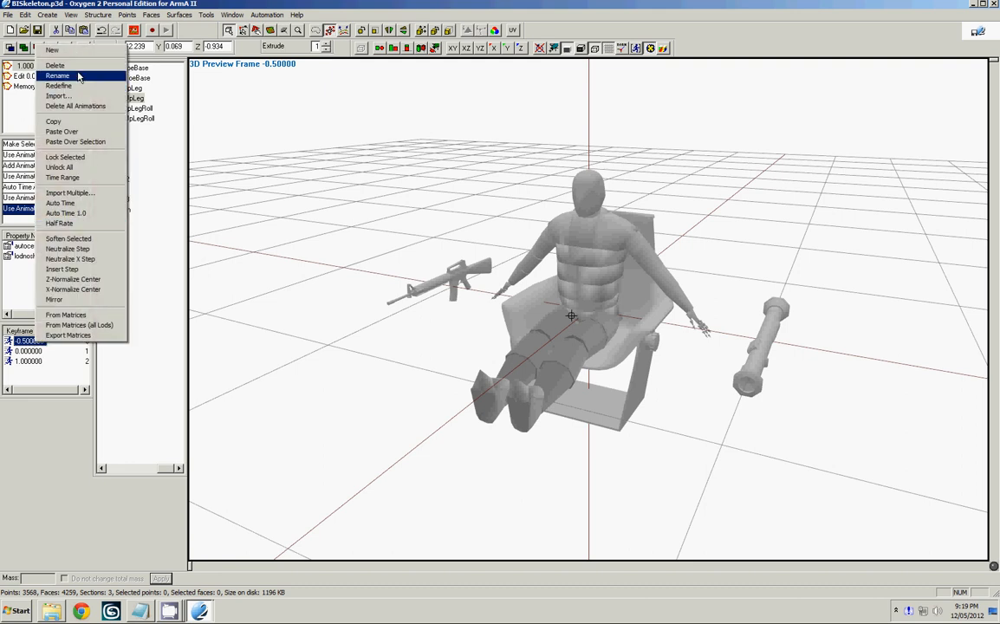
left_click(57, 75)
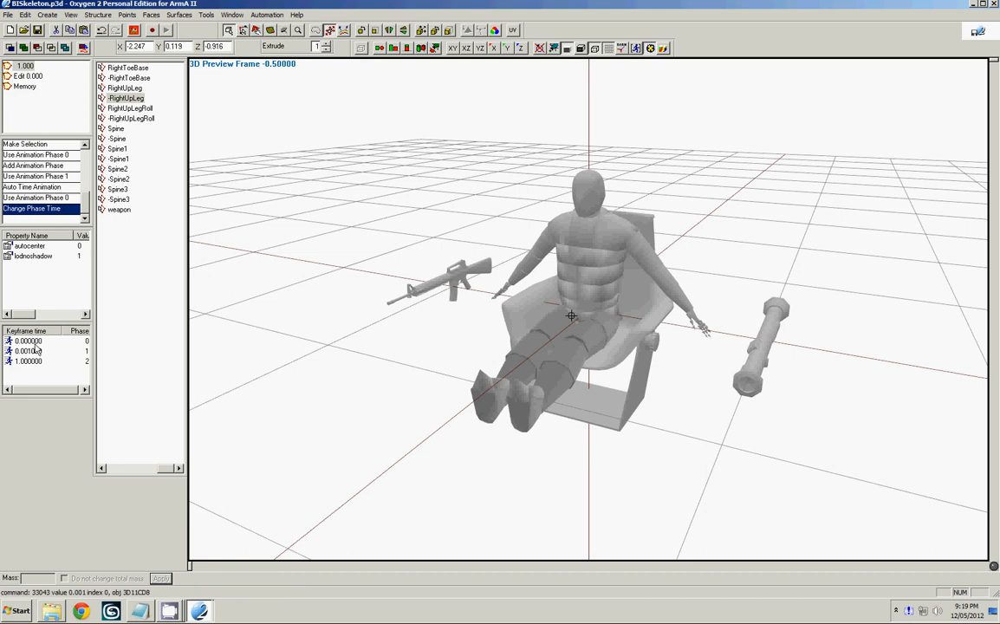
left_click(29, 339)
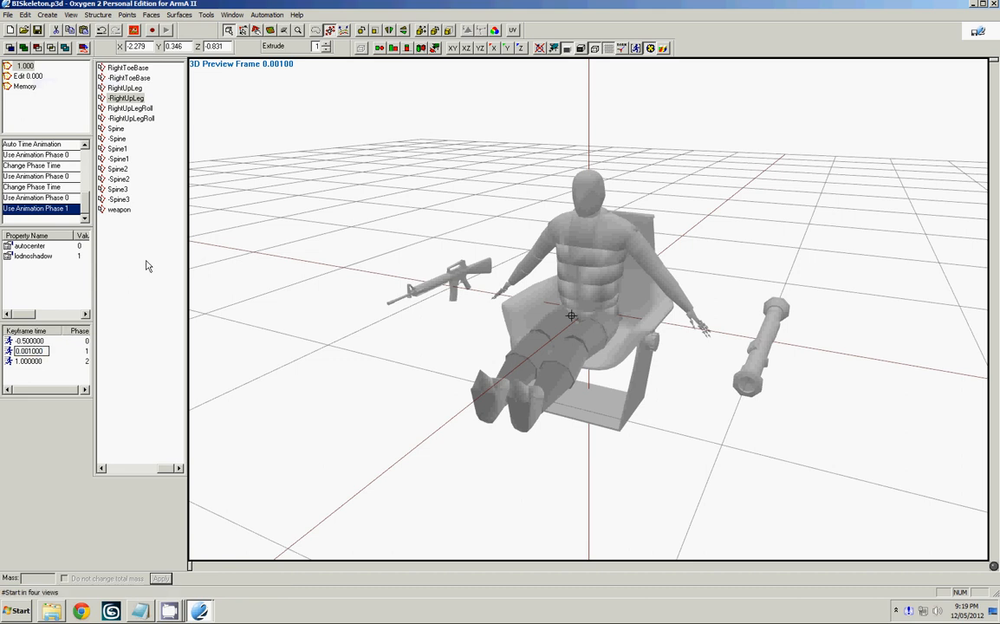
left_click(30, 340)
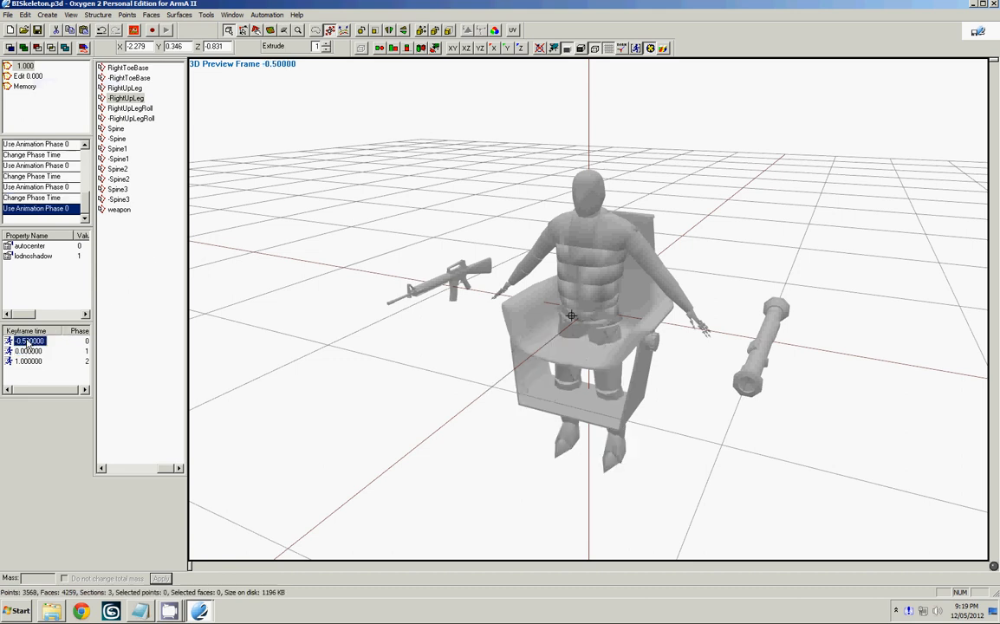
left_click(29, 350)
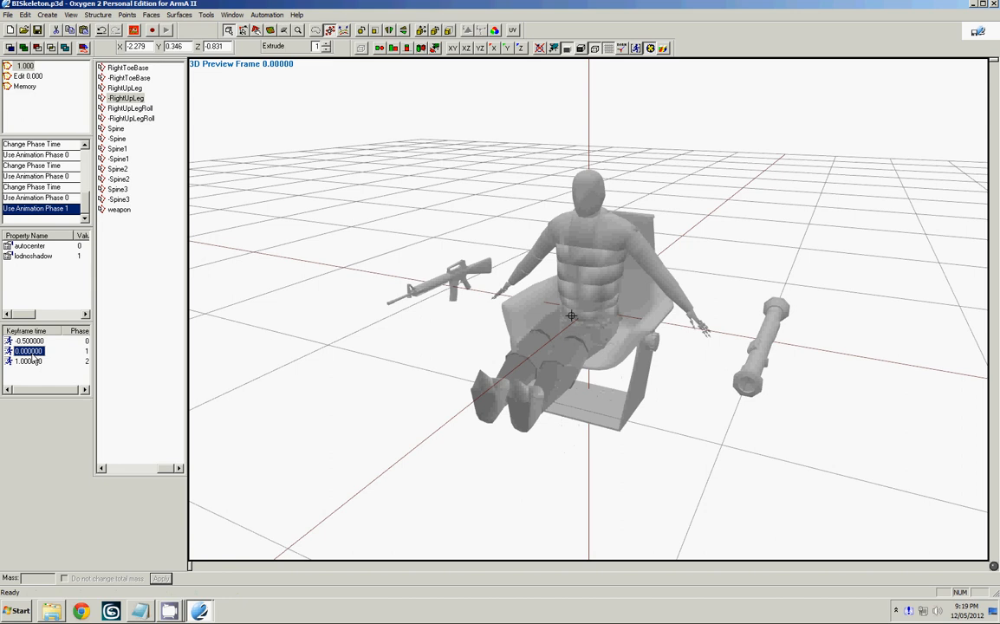
left_click(28, 360)
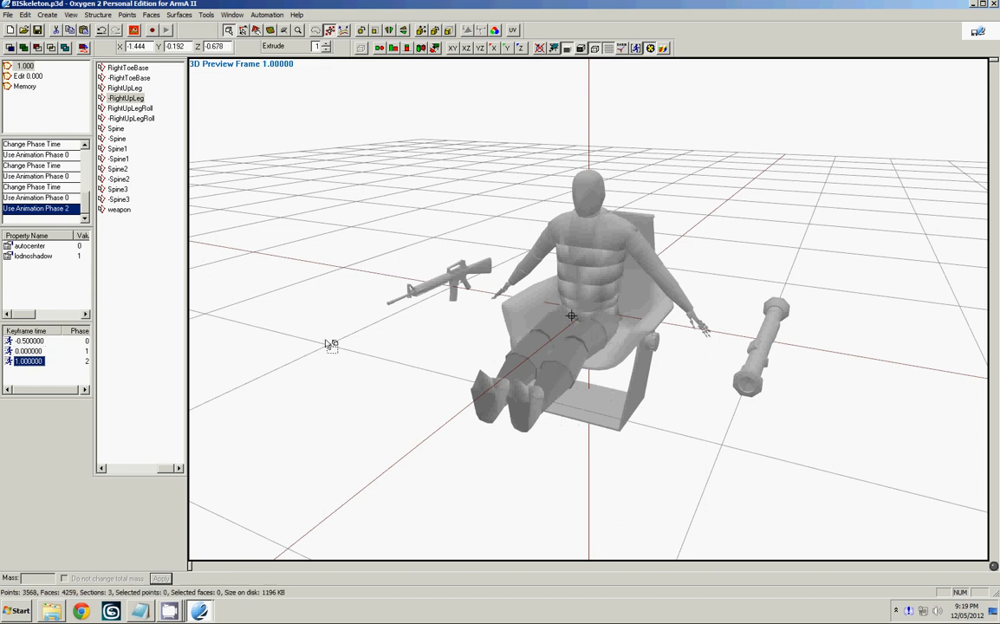
mouse_move(223, 191)
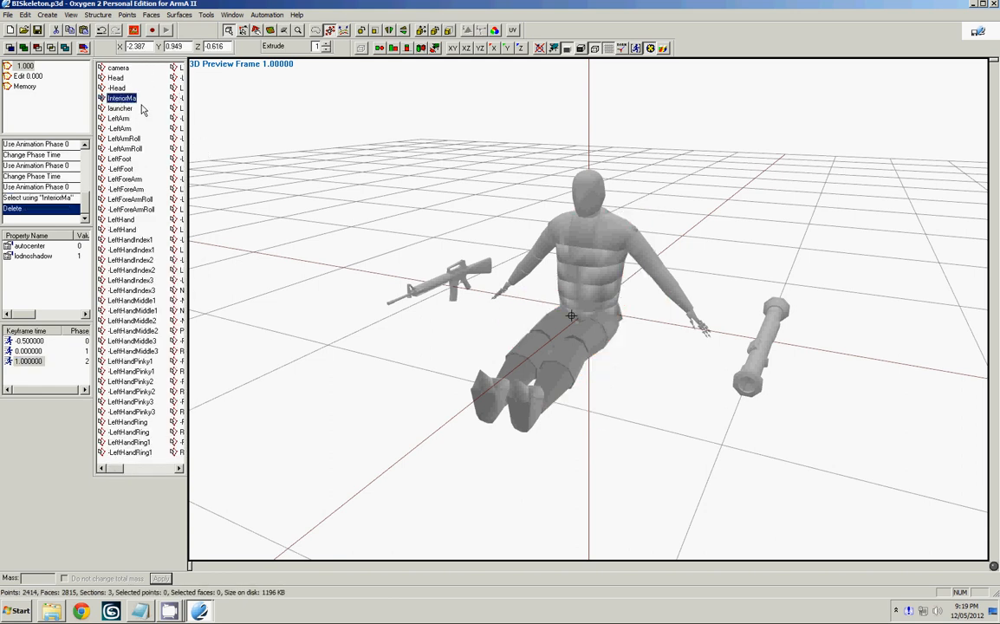
Delete the emptied InteriorMa and all other empty named selections
right_click(121, 97)
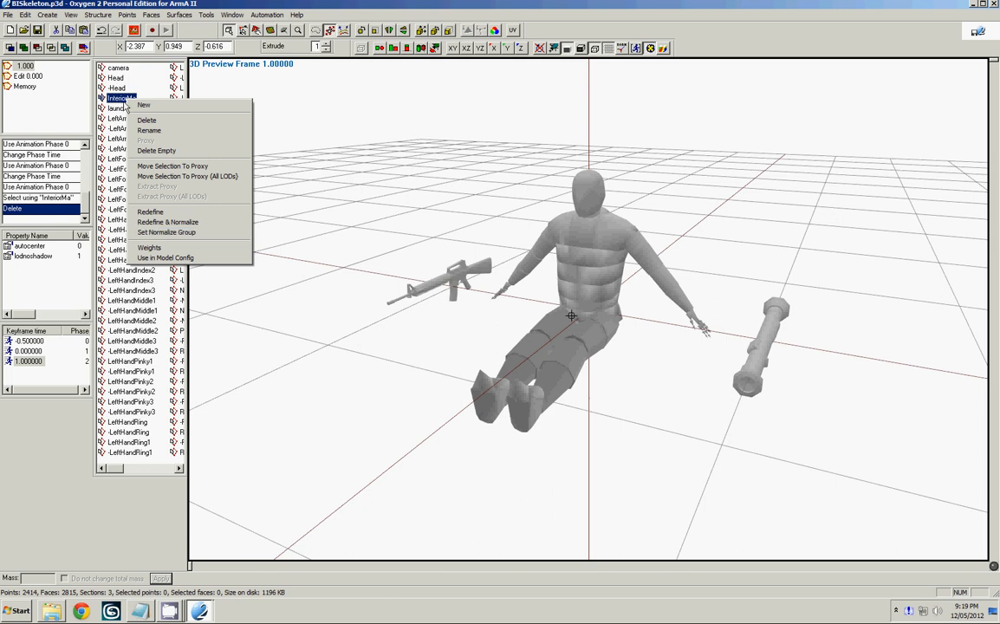
mouse_move(149, 130)
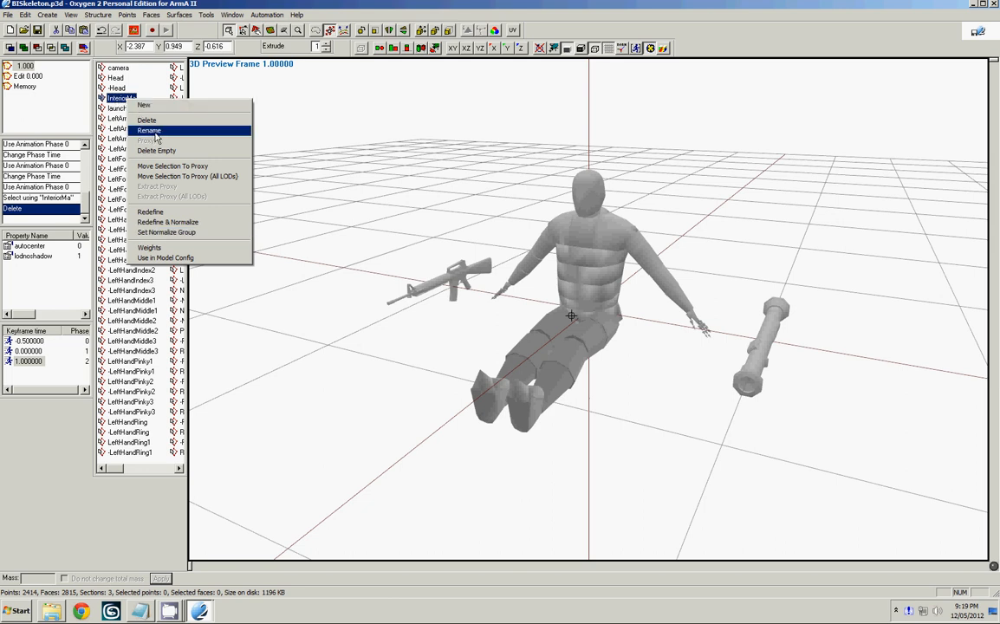
left_click(146, 120)
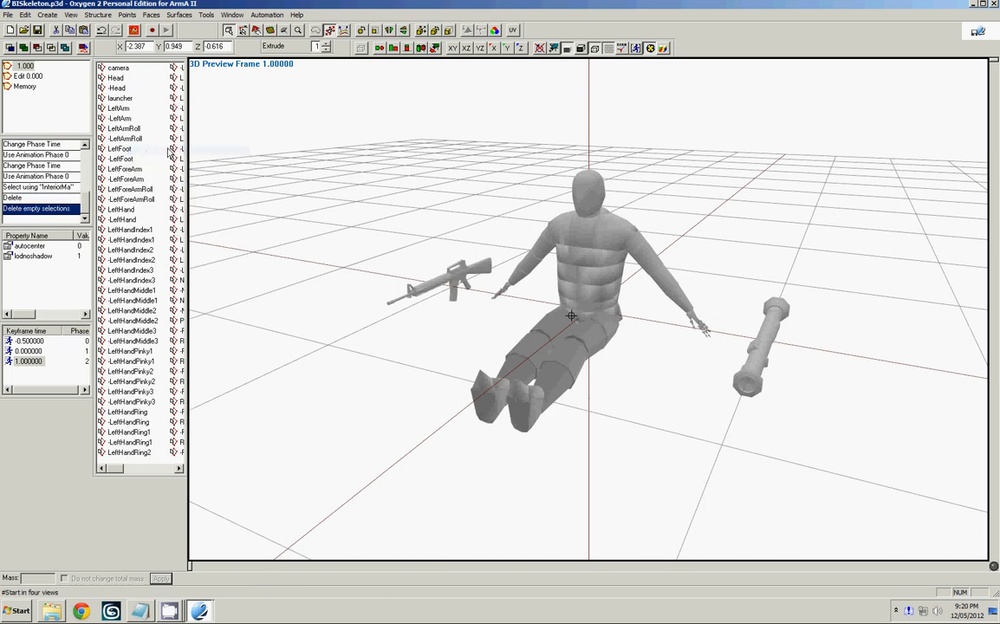
scroll("down", 3)
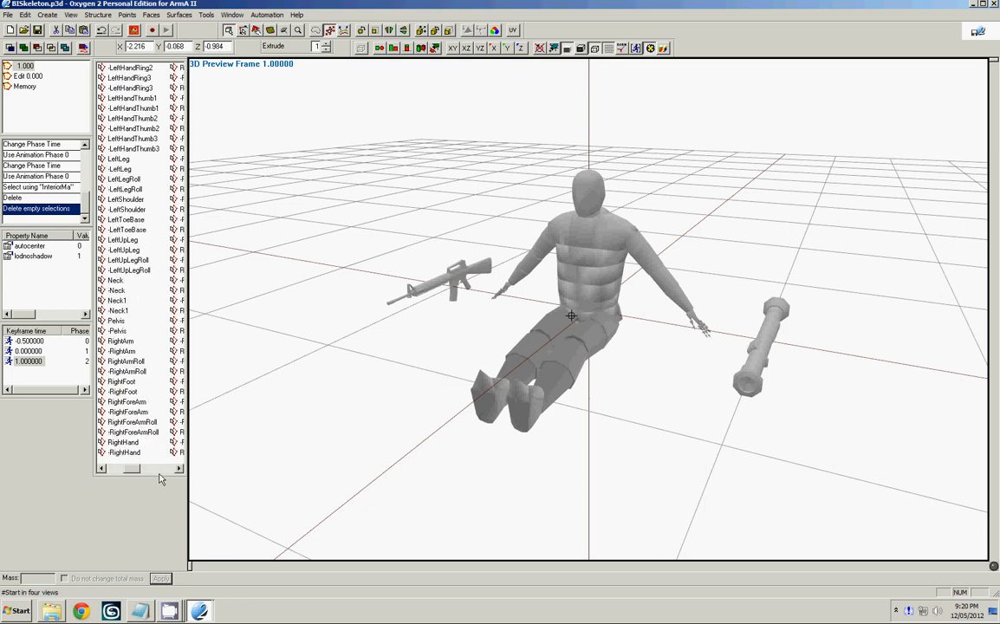
Save the seated model as ShuttleCargo1.p3d in the anims folder, overwriting the old file
scroll("up", 3)
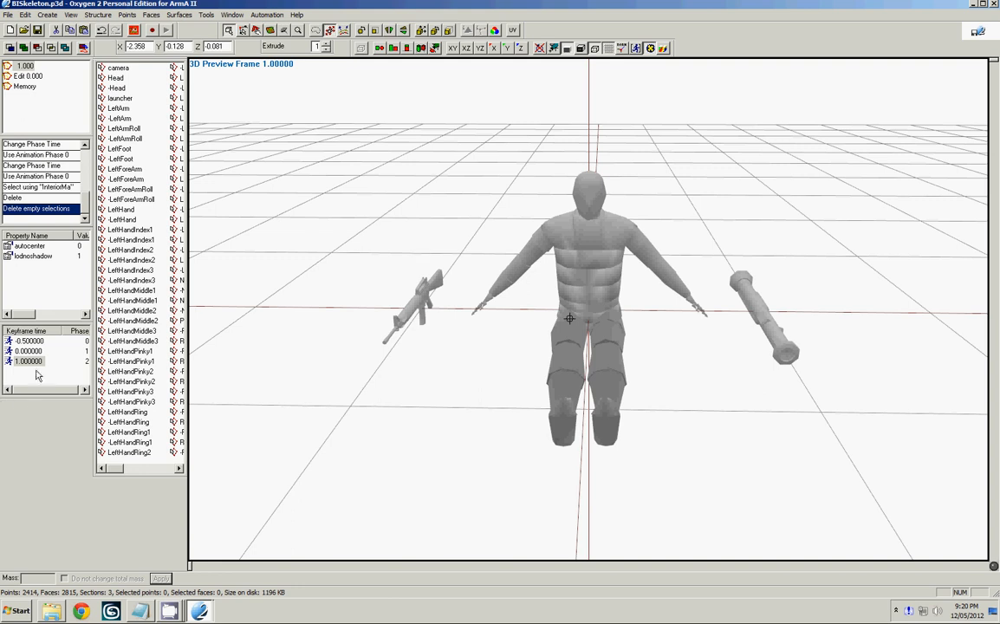
left_click(8, 15)
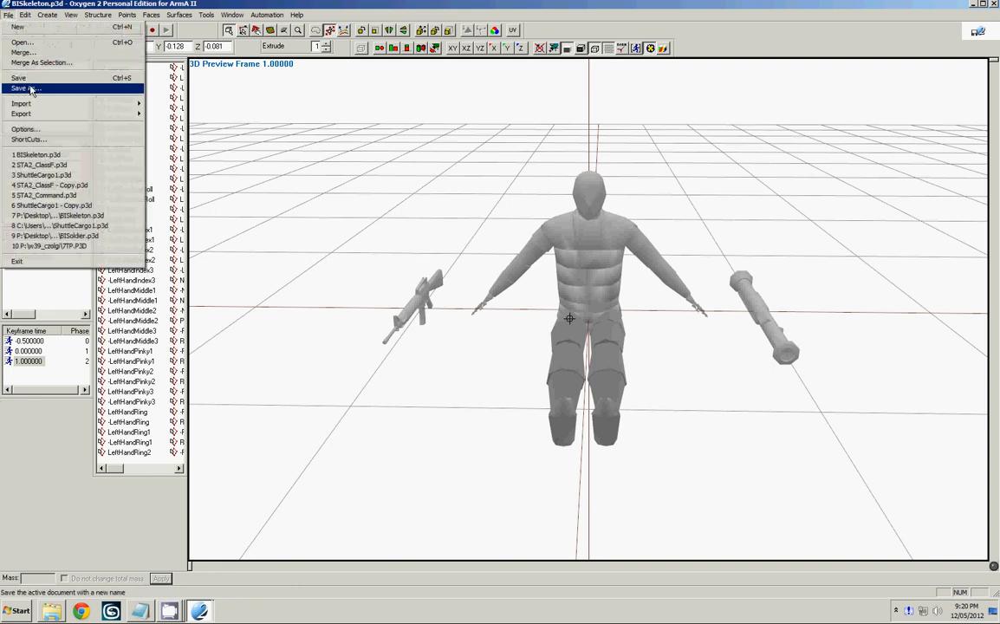
left_click(27, 89)
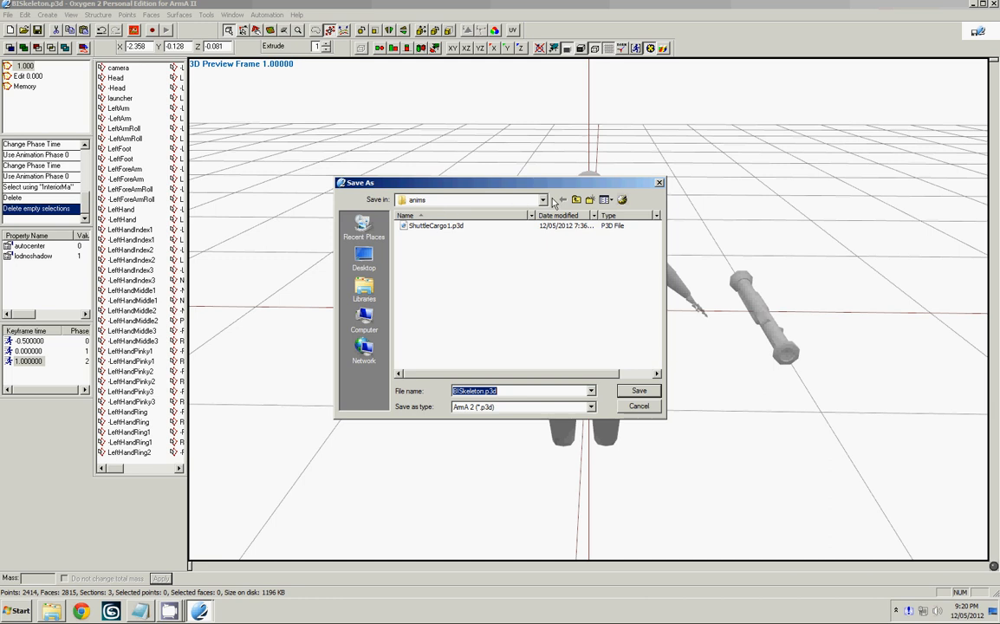
left_click(541, 200)
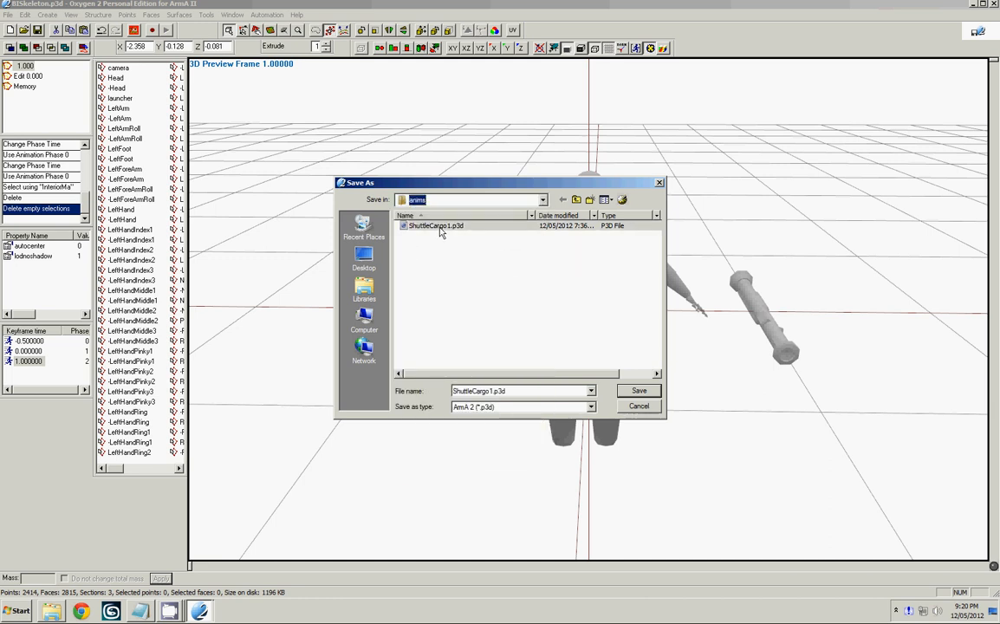
left_click(639, 391)
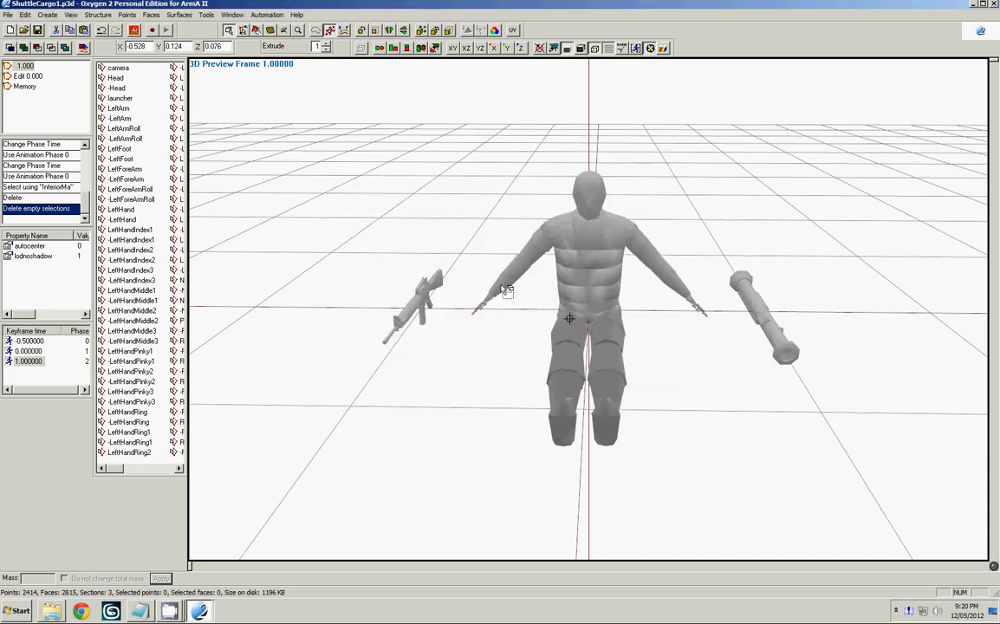
right_click(39, 347)
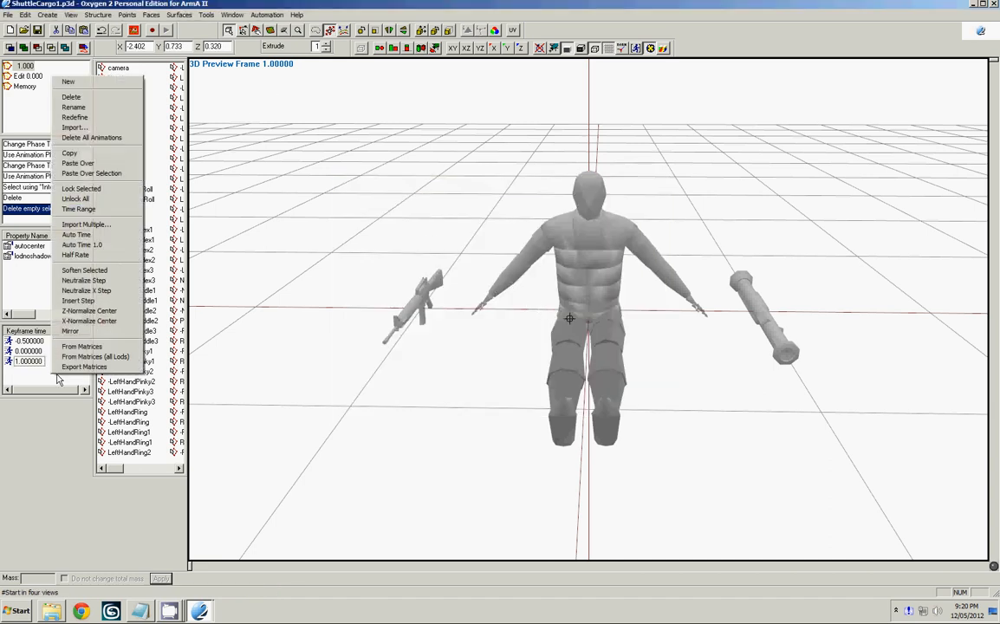
mouse_move(84, 367)
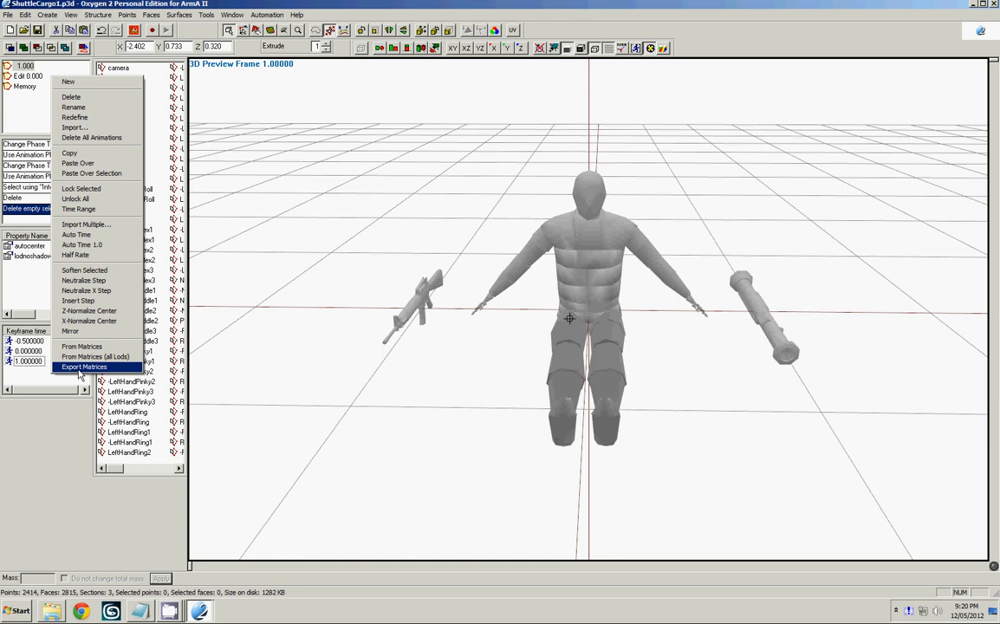
Export the sitting pose's animation matrices
left_click(84, 367)
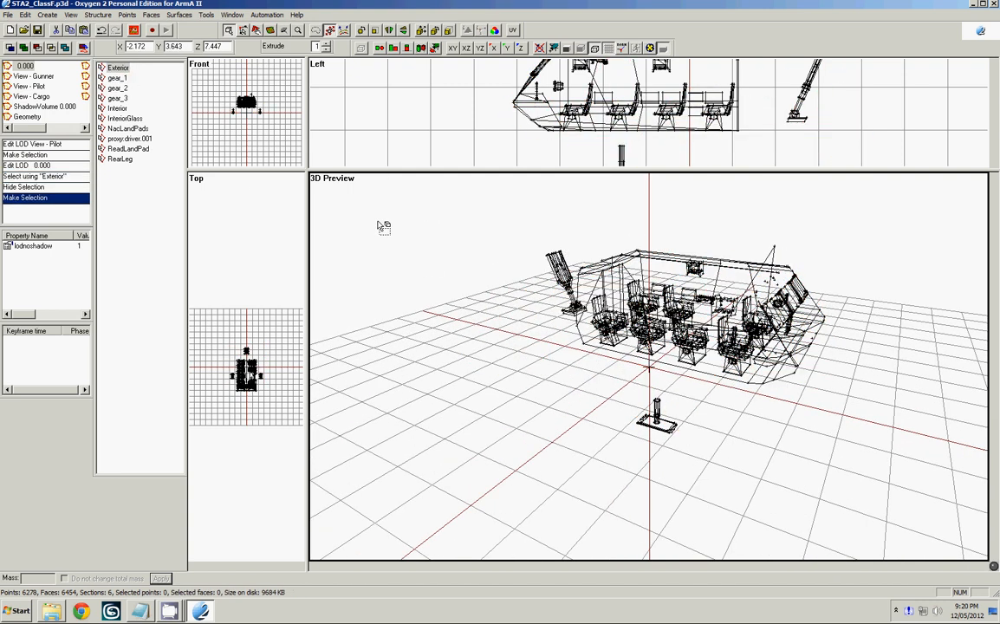
Hide the ReadLandPad selection and zoom in on the cabin seats
left_click(128, 148)
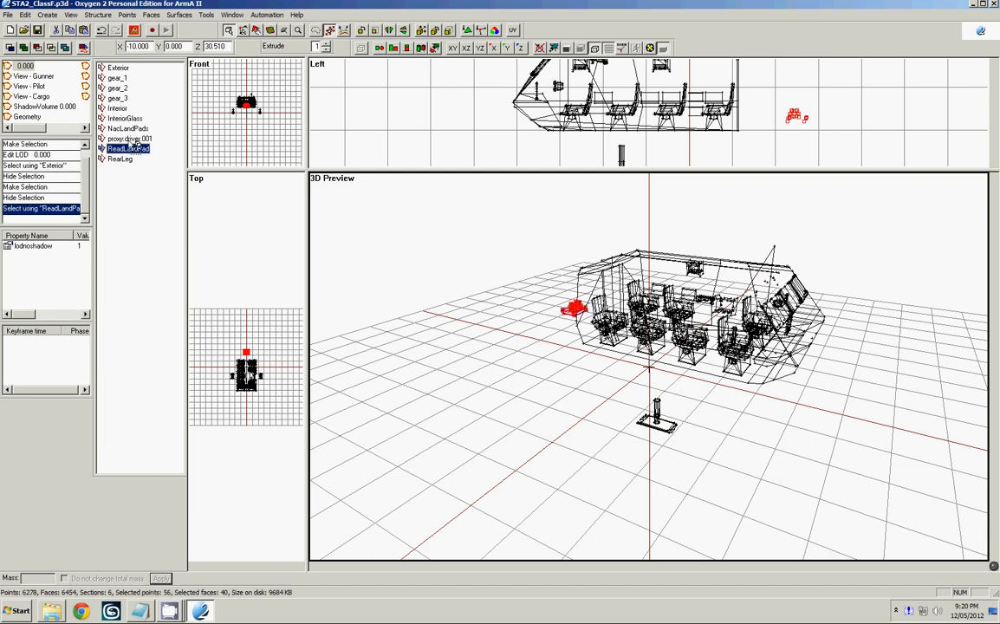
left_click(125, 118)
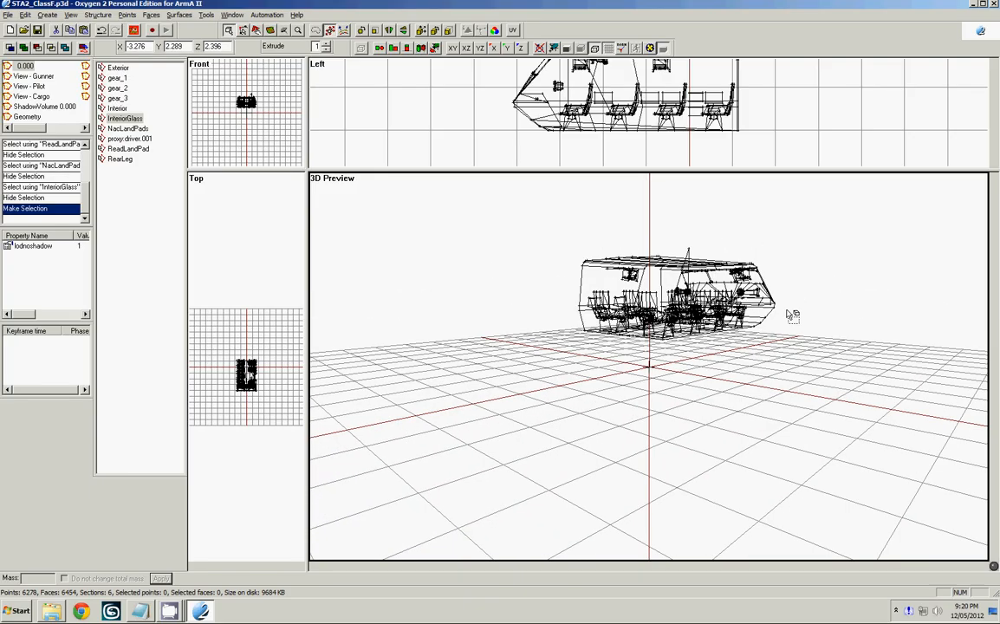
left_click_drag(793, 315, 420, 266)
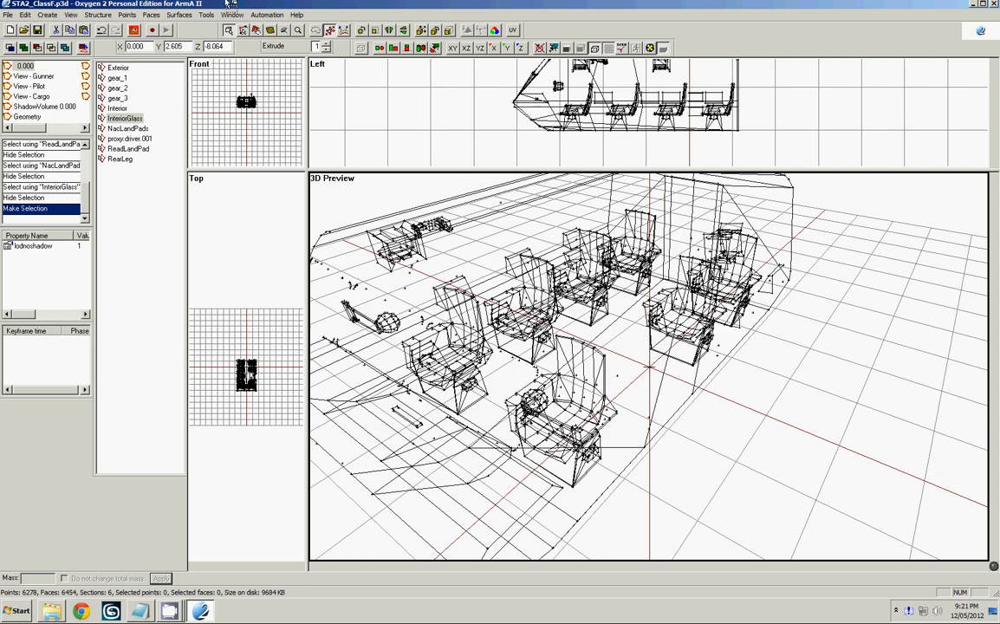
left_click(47, 15)
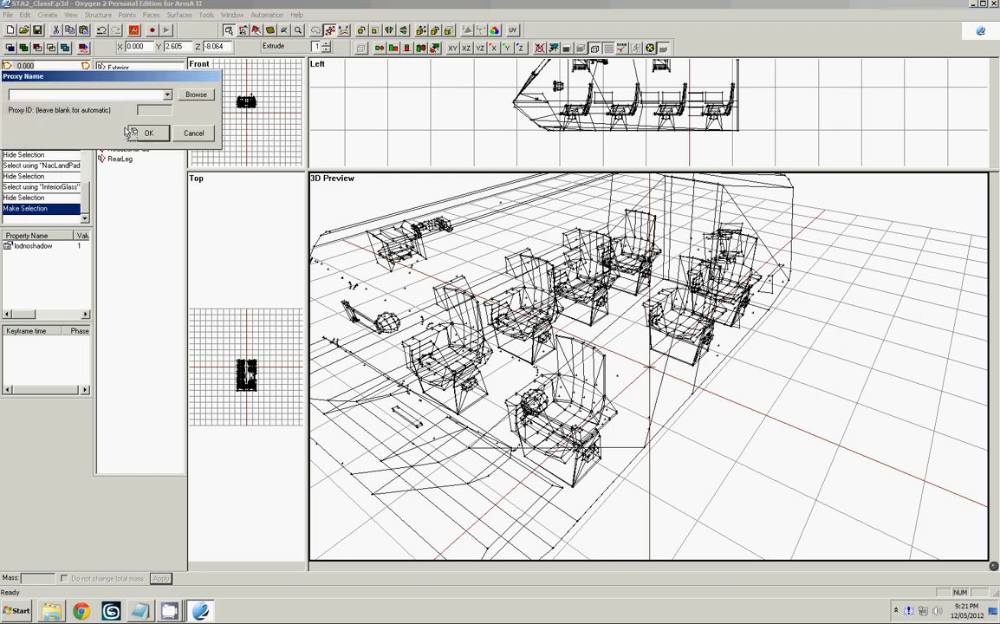
Create a proxy named \STA2_Vehicles\data\anims\ShuttleCargo1 from the anims folder
left_click(195, 94)
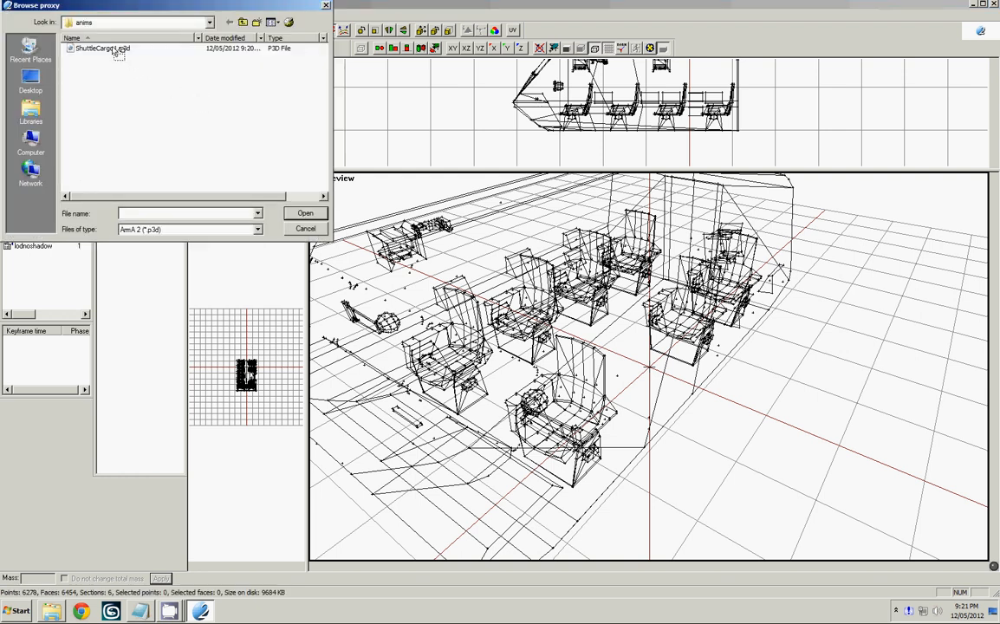
left_click(305, 213)
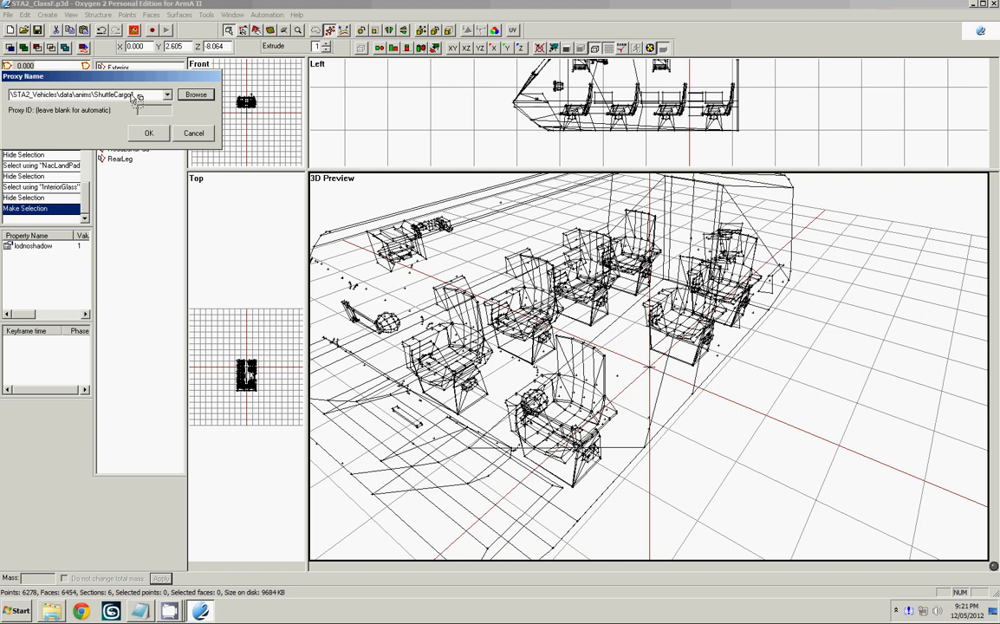
left_click(149, 133)
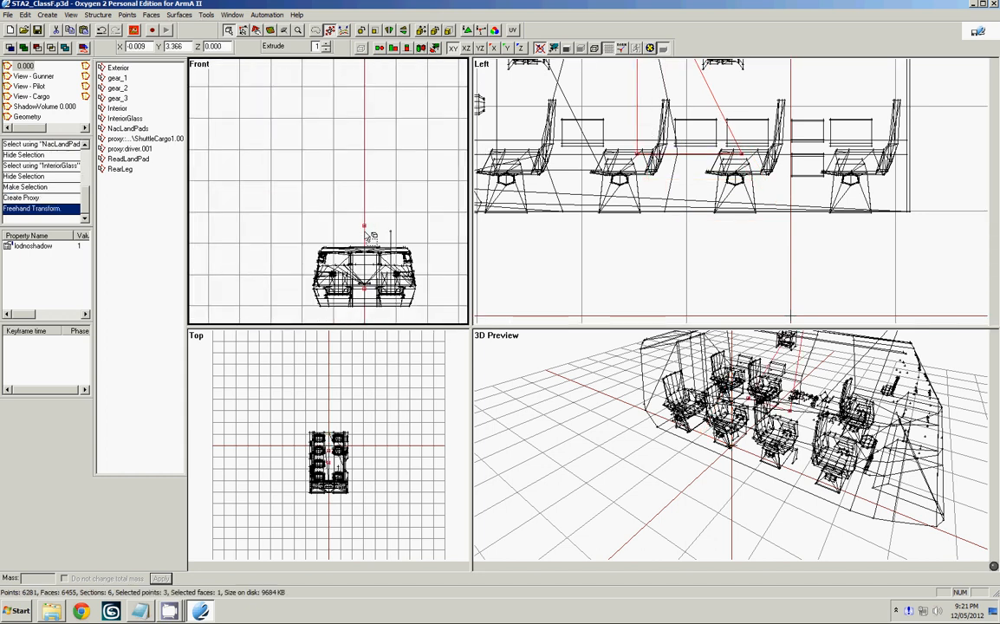
Pan the Front view and move the ShuttleCargo1 proxy to a seat position
left_click_drag(364, 273, 314, 160)
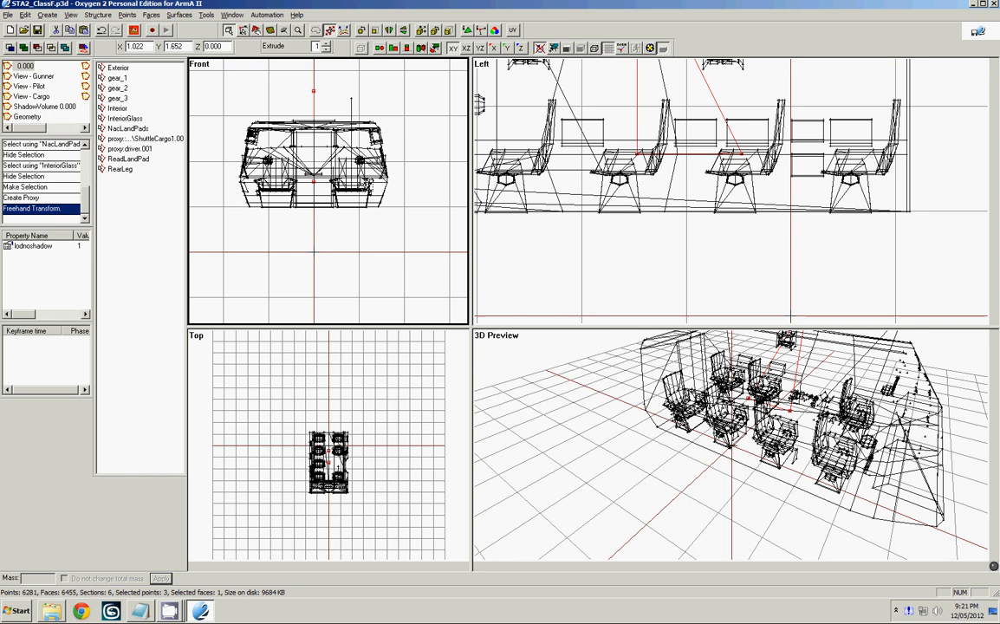
left_click_drag(313, 156, 350, 200)
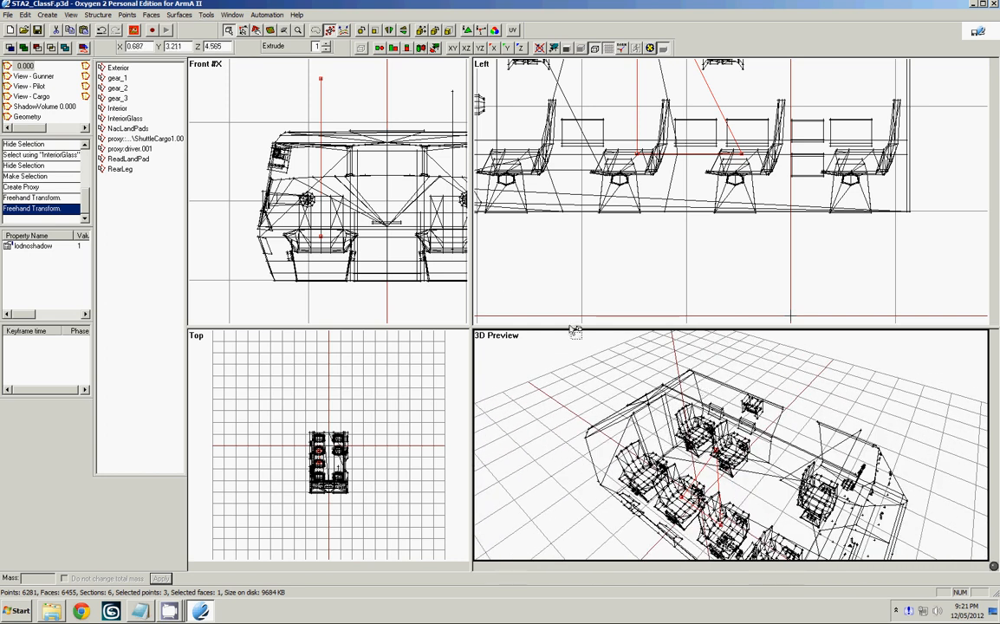
Extract the ShuttleCargo1 proxy, inspect the seated figure in 3D, then undo the extraction
right_click(143, 139)
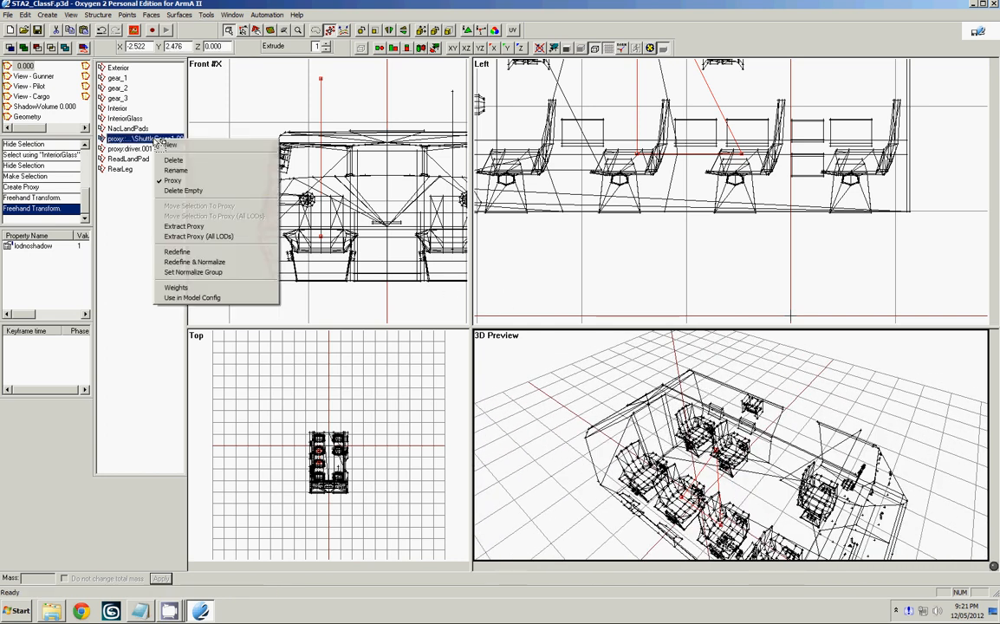
mouse_move(183, 226)
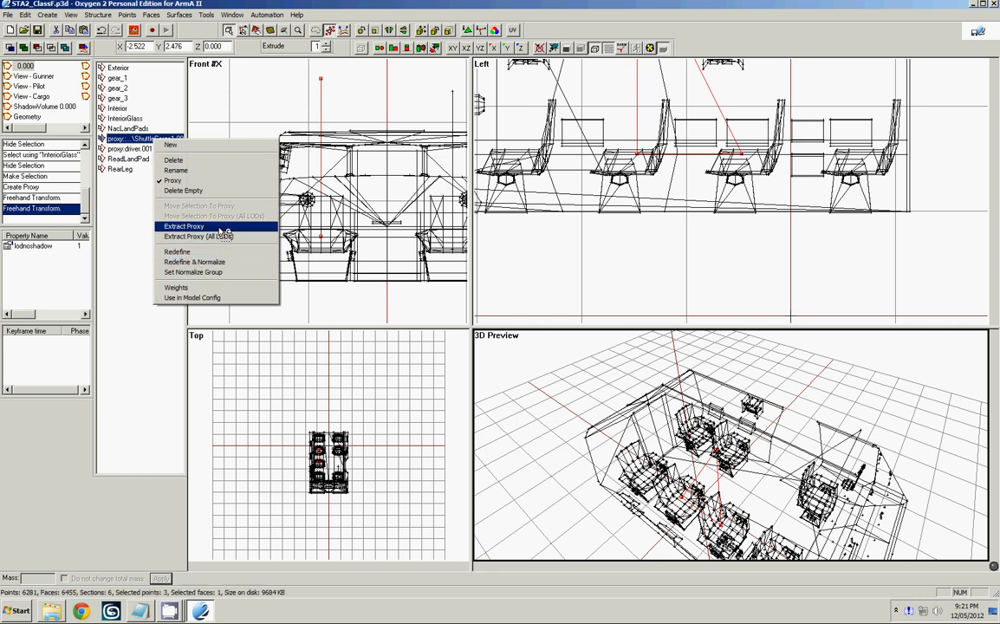
left_click(183, 226)
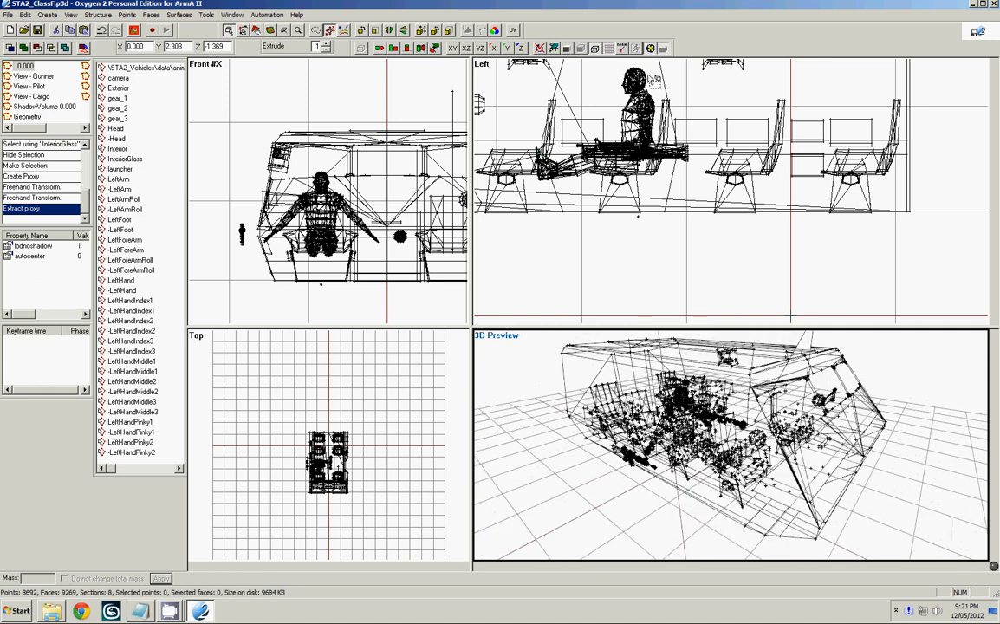
left_click(663, 49)
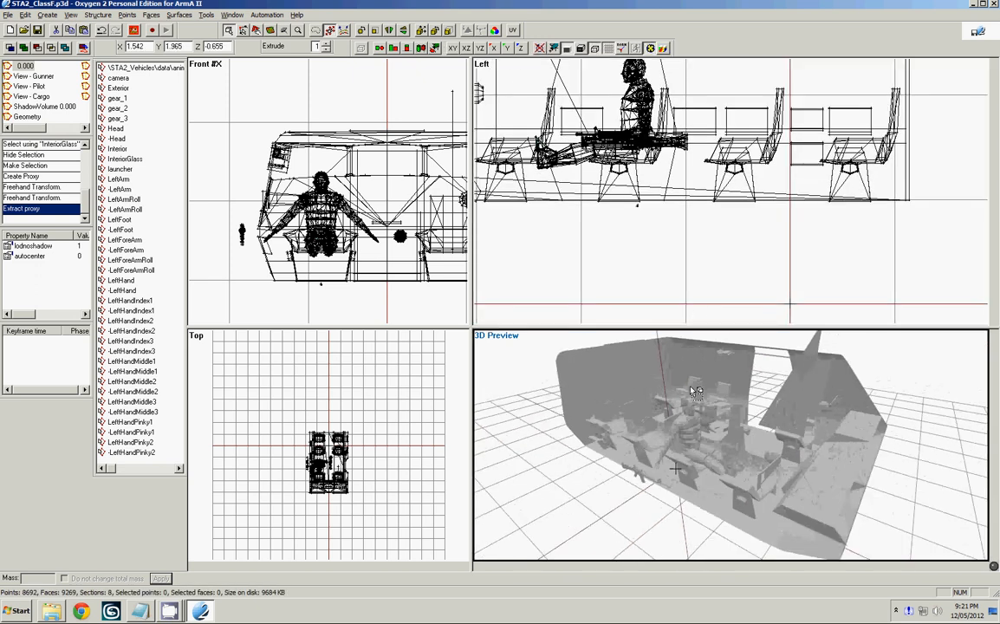
left_click_drag(693, 389, 663, 173)
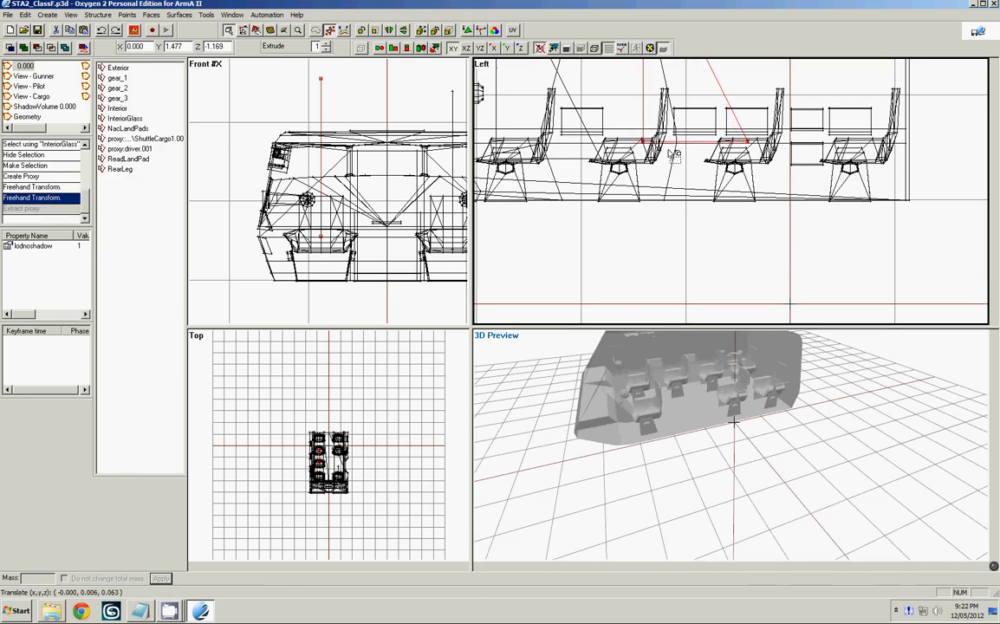
right_click(130, 139)
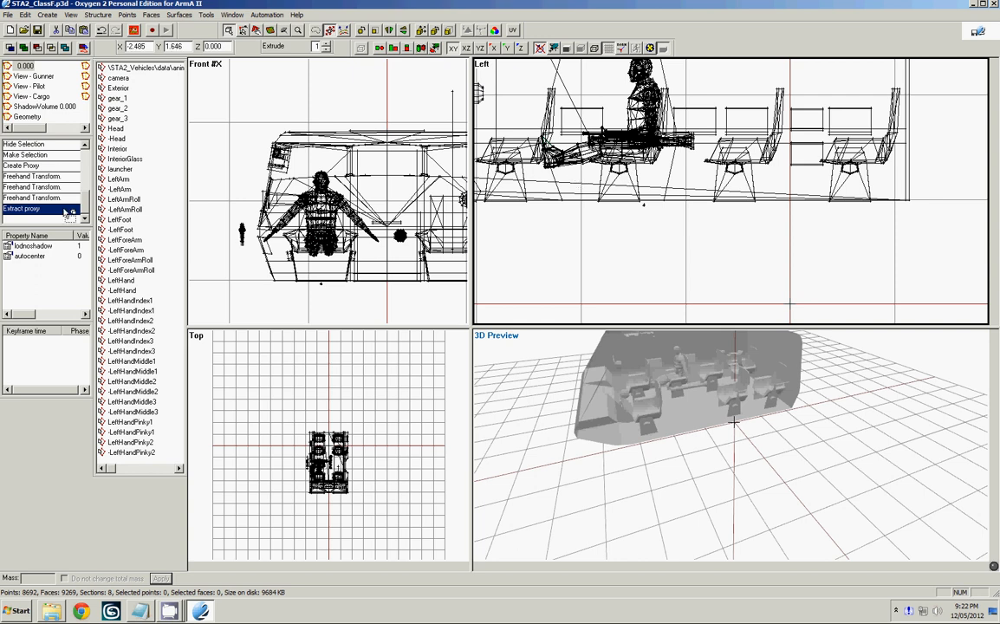
left_click(21, 208)
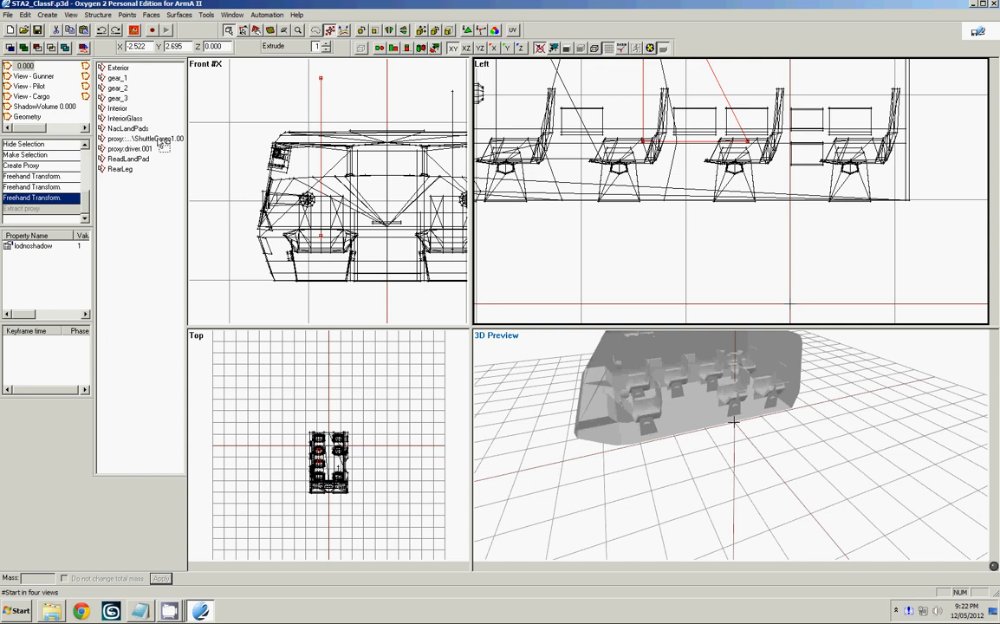
Rename the shuttle's seat proxy to cargo and select config.cpp in Explorer
right_click(145, 138)
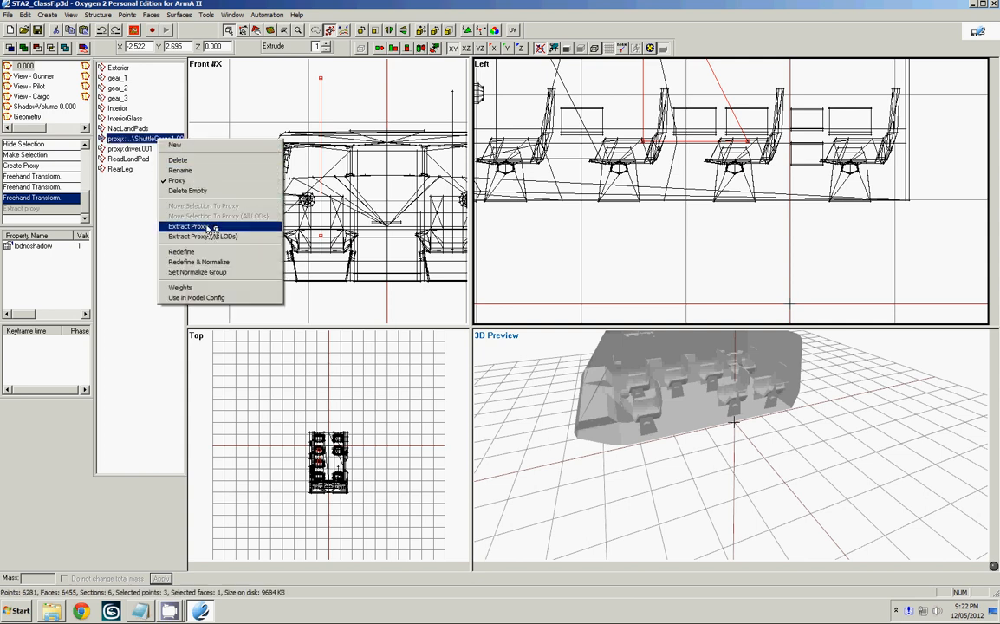
left_click(187, 226)
type("cargo")
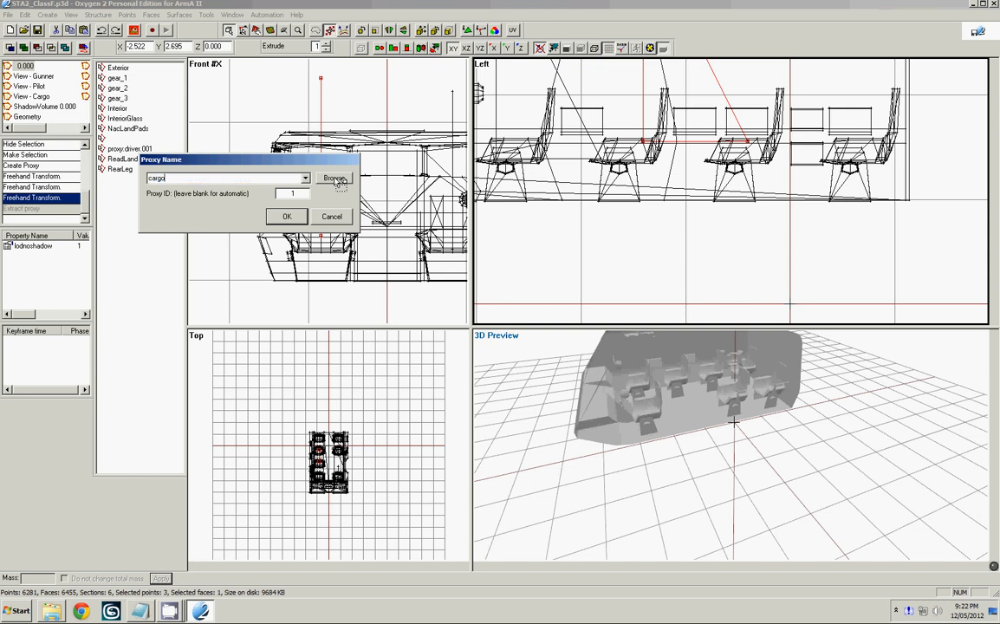
left_click(287, 216)
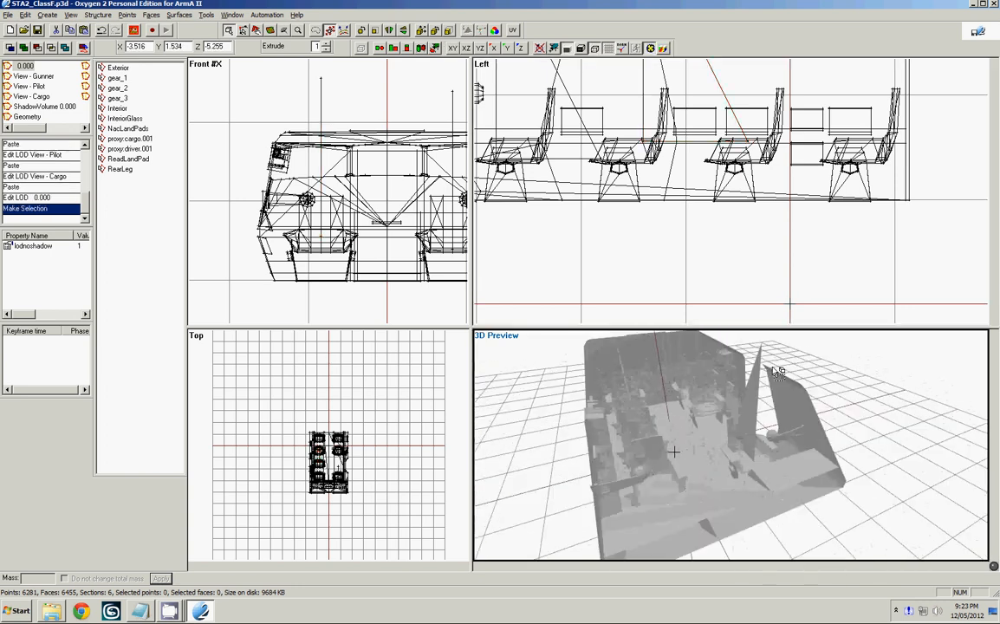
left_click_drag(775, 370, 866, 379)
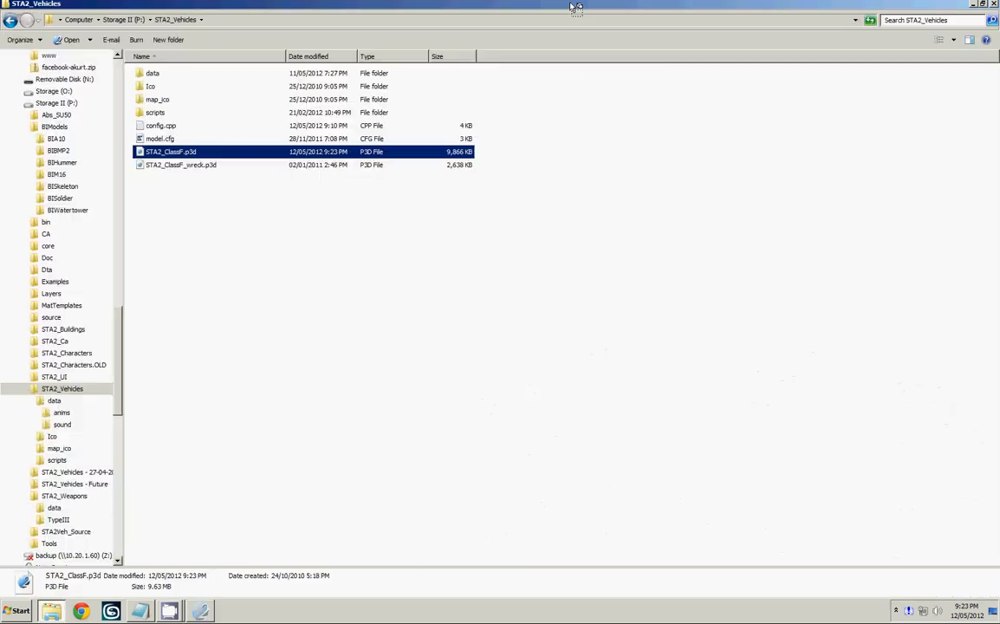
left_click(160, 126)
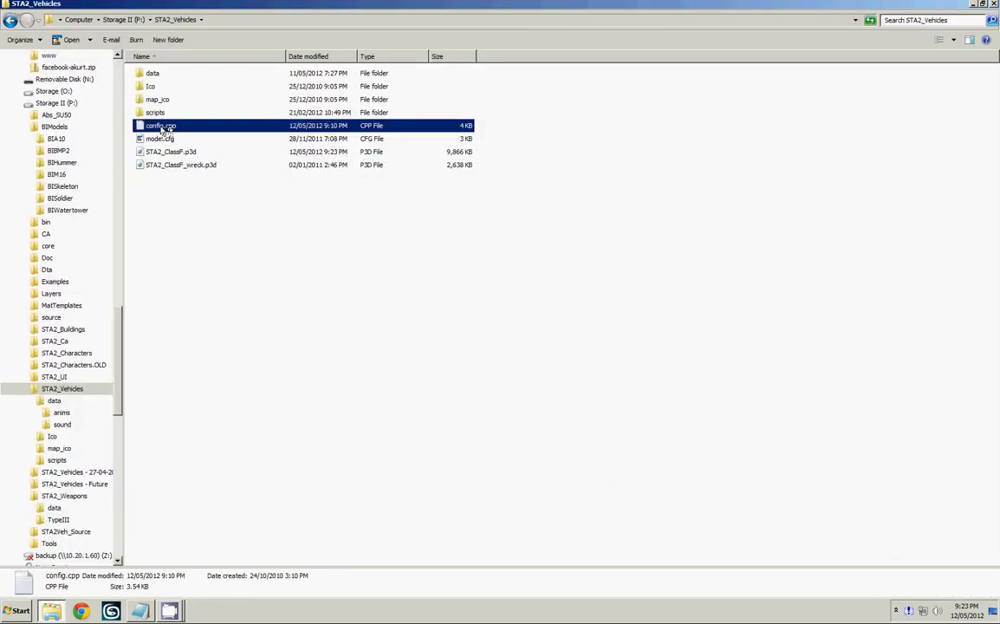
Add the ShuttleCargo1 state and cargoAction[] = {"ShuttleCargo1"} to config.cpp
double_click(162, 126)
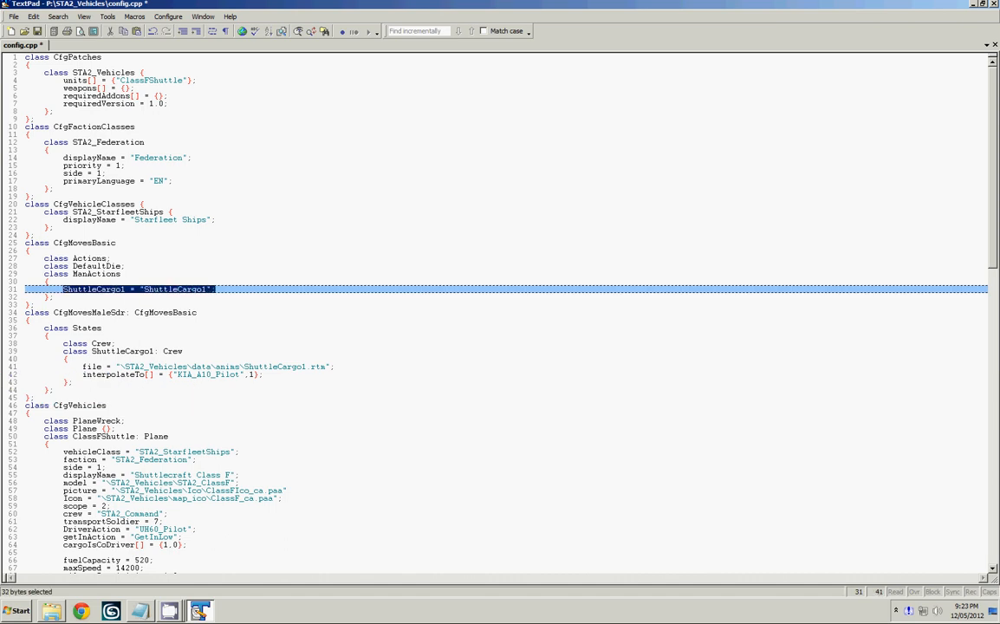
scroll("down", 3)
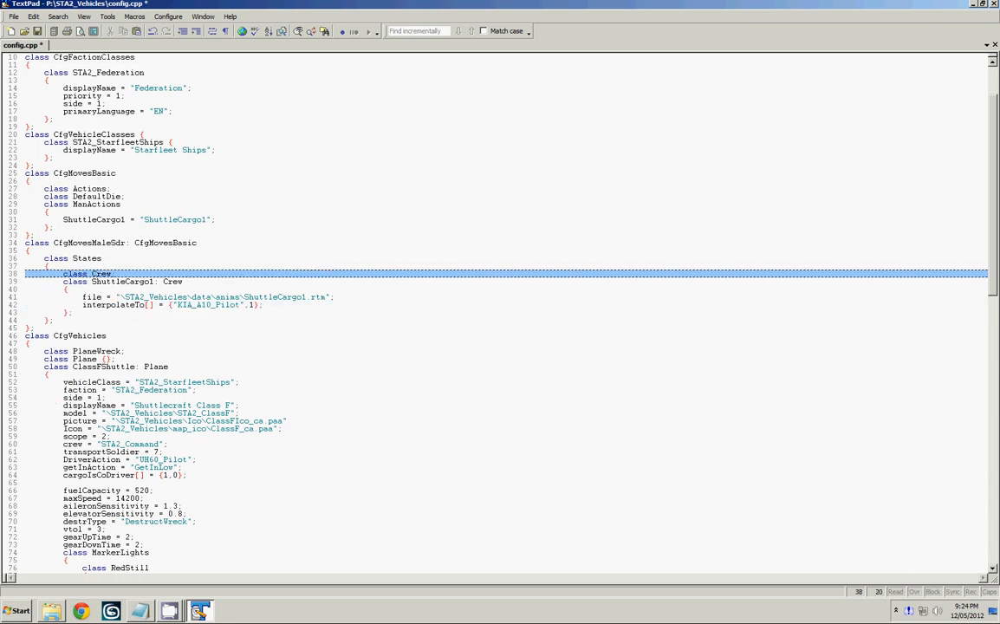
scroll("down", 3)
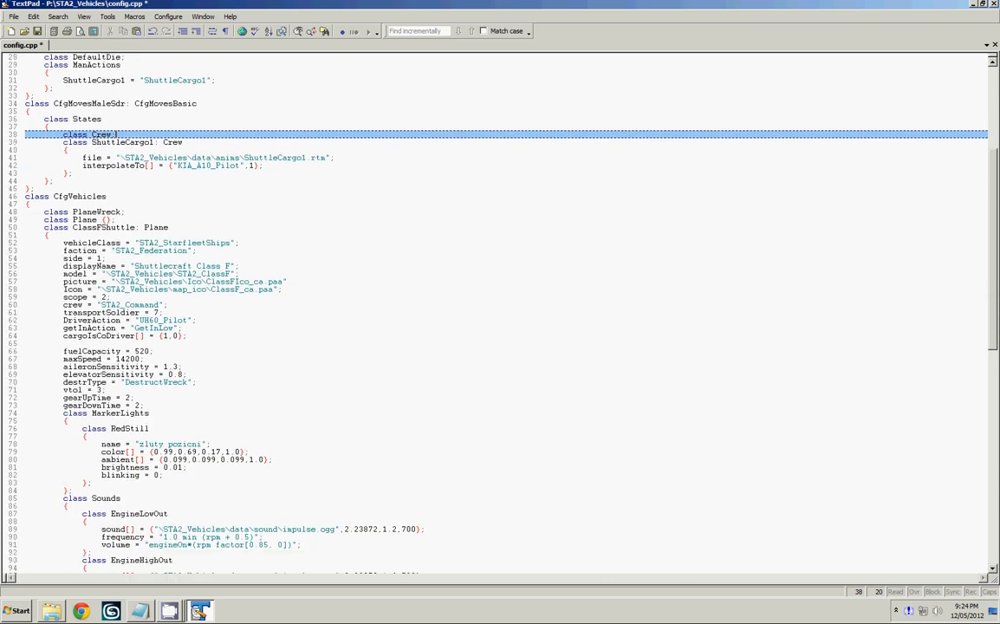
scroll("down", 3)
type("cargoAction[] = {\"ShuttleCargo1\"};")
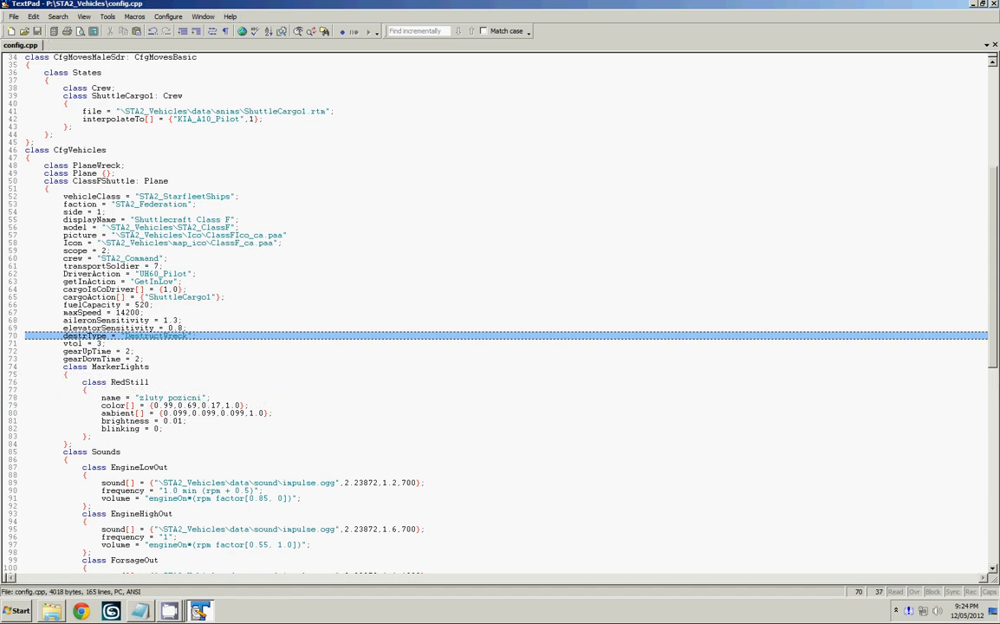
Launch BinPBO from P:\Tools and pack p:\sta2_vehicles into P:\
left_click(50, 611)
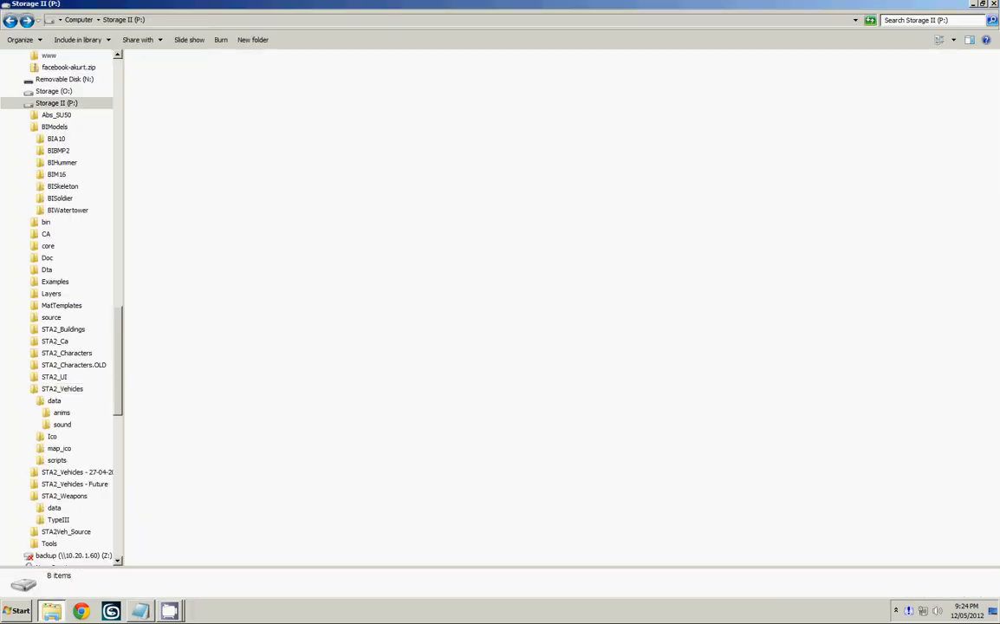
left_click(50, 543)
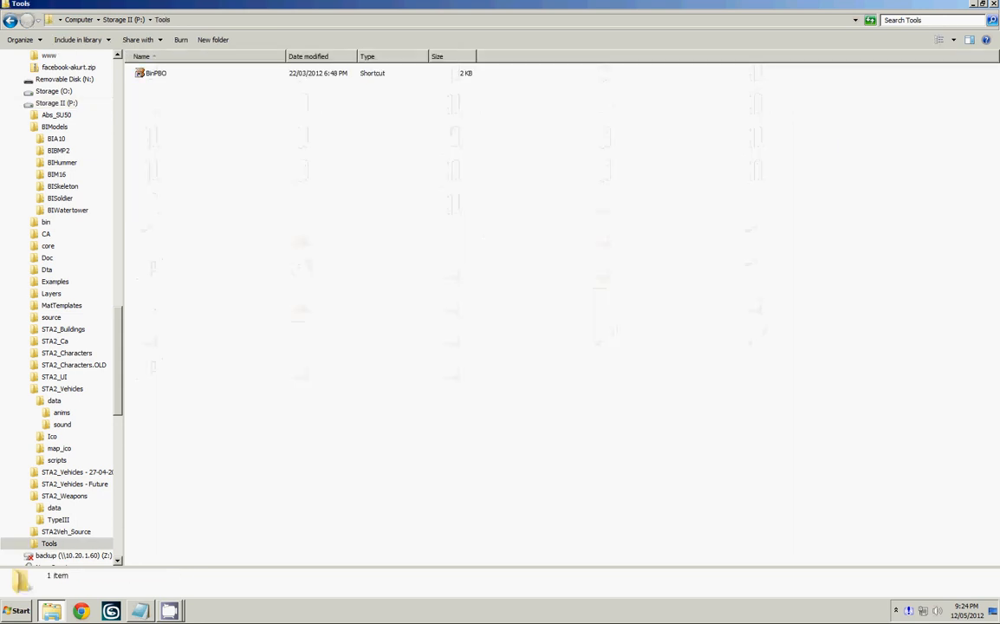
double_click(157, 73)
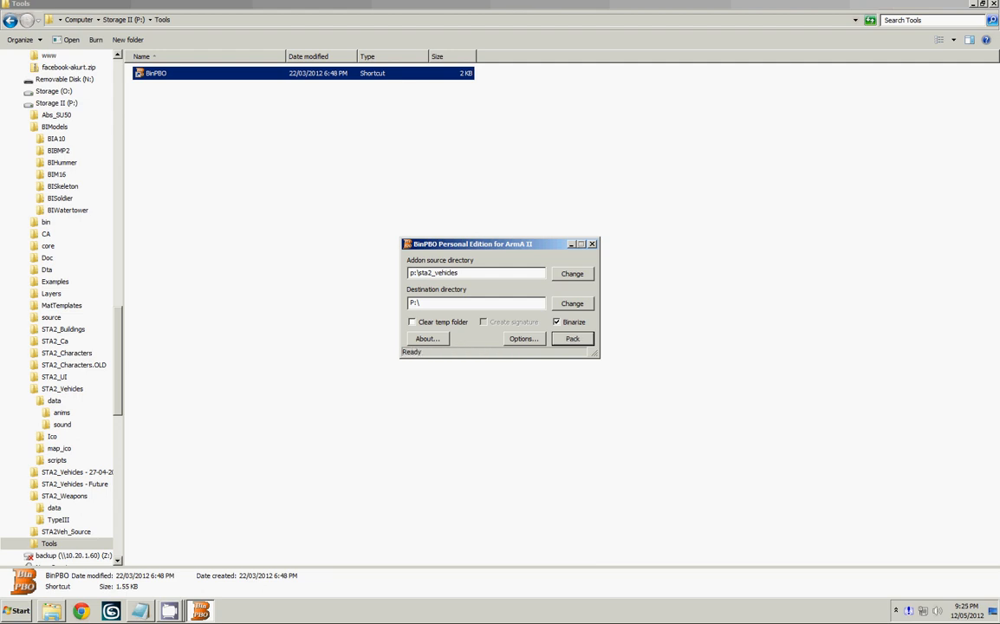
left_click(593, 244)
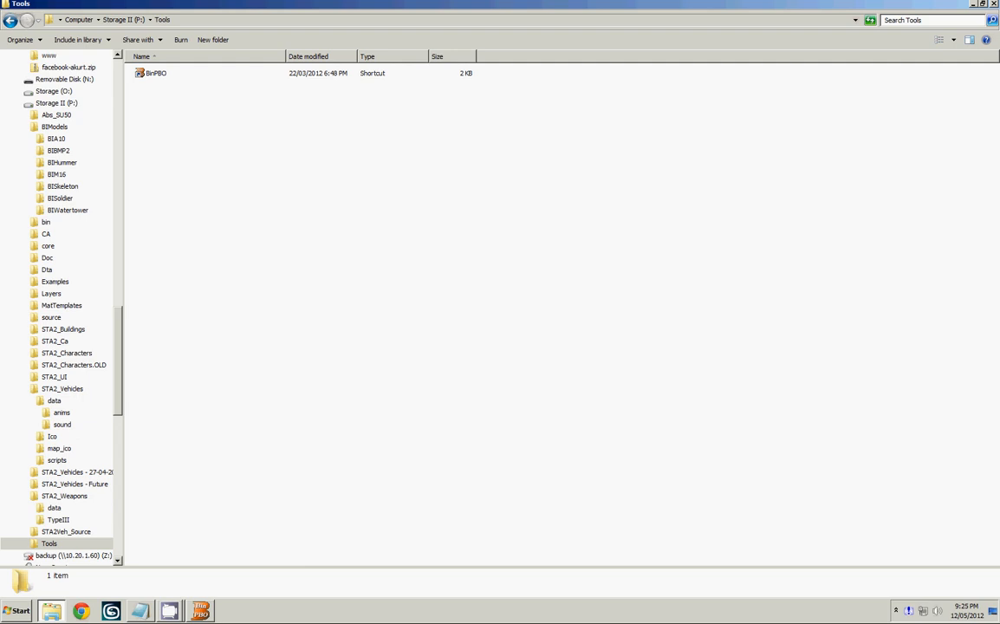